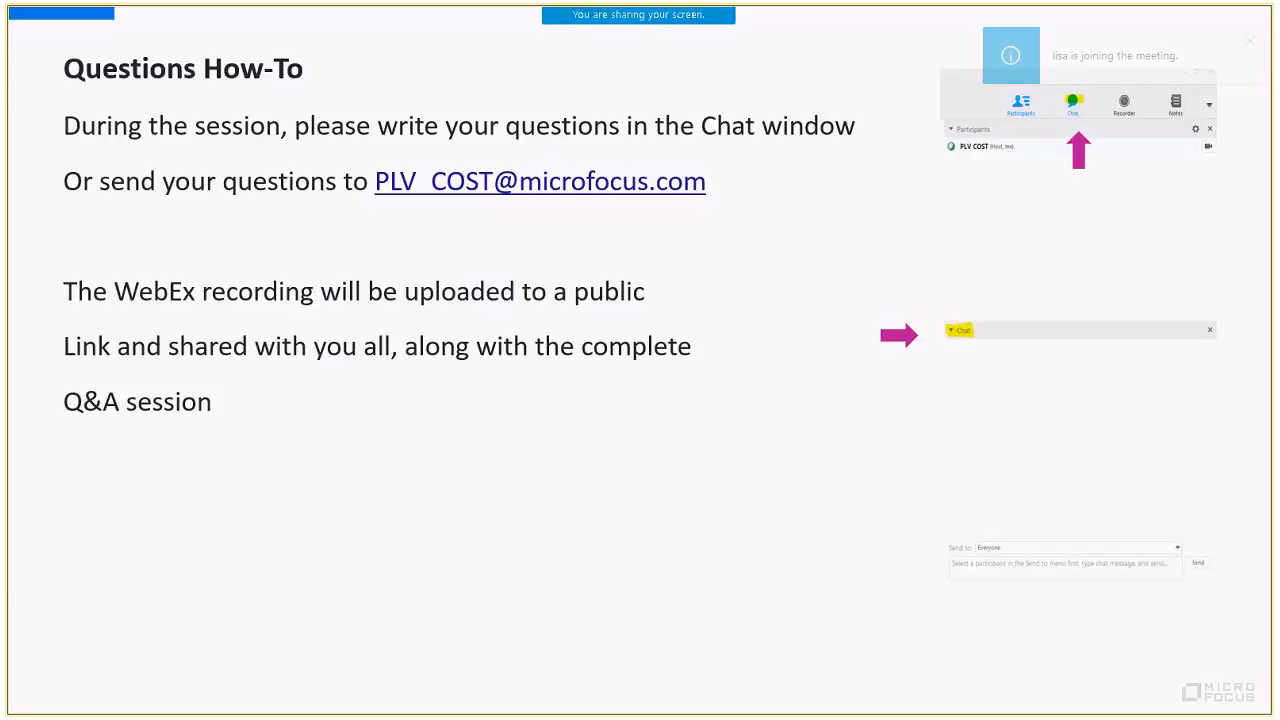
- Advance the slideshow from the Questions How-To slide to the LoadRunner title slide
key(Right)
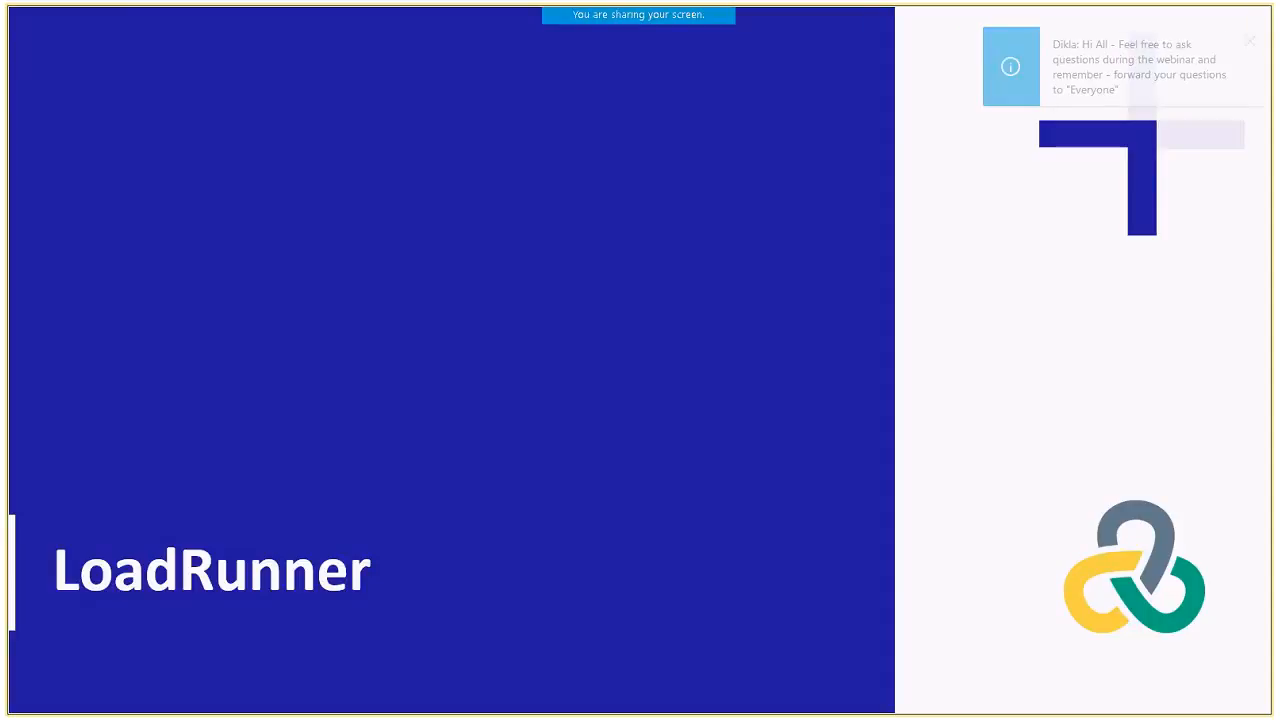
click(1250, 41)
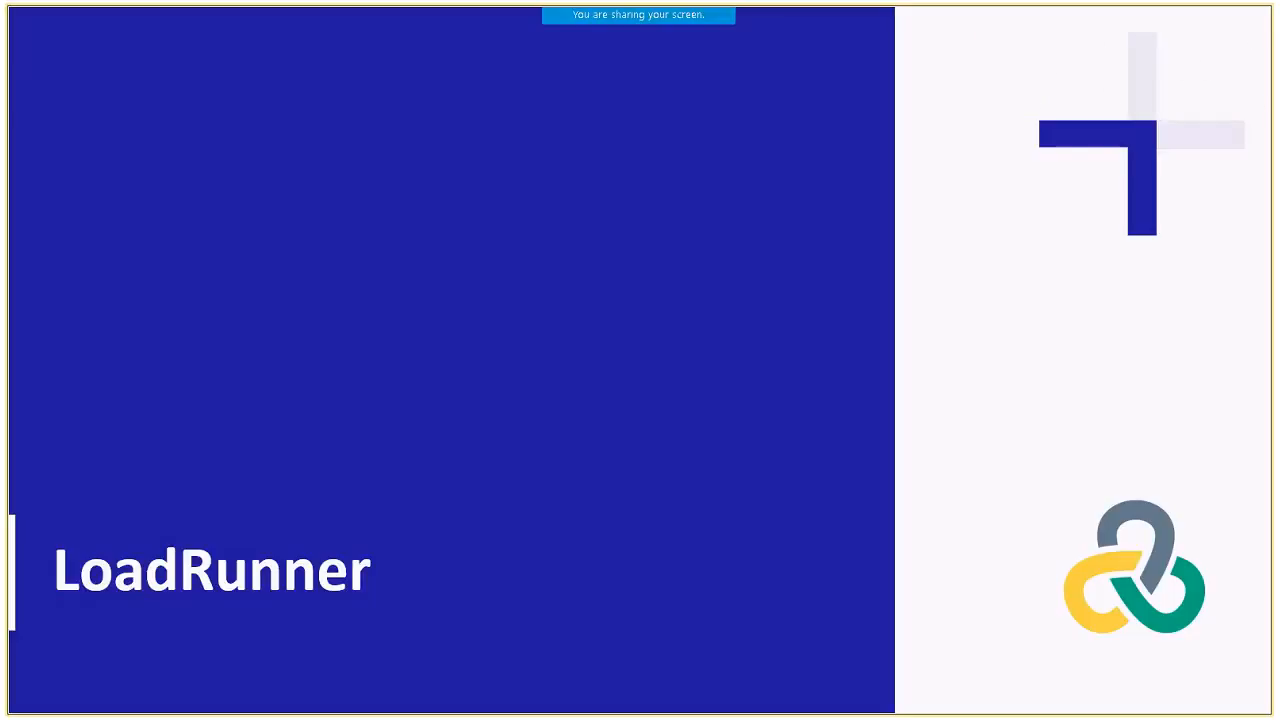
key(Right)
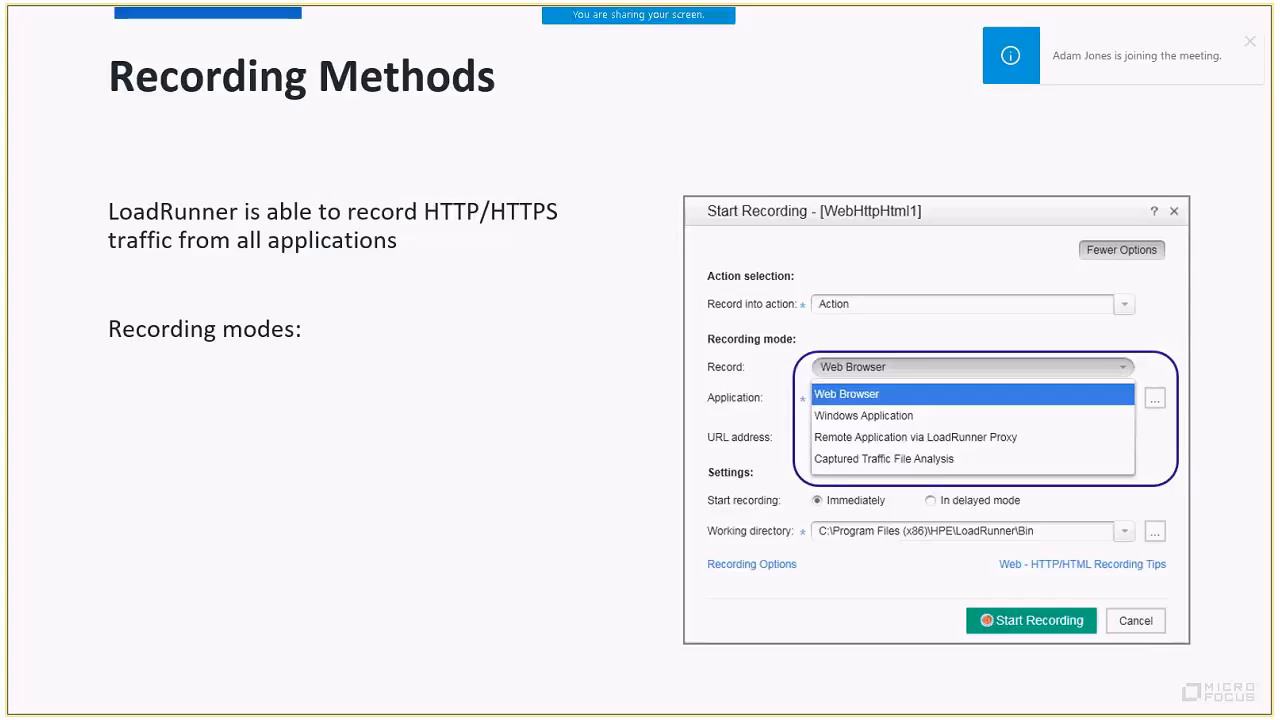
- Reveal the hooking, proxy server and external sniffers bullets, then advance to the Hooking slide
key(right)
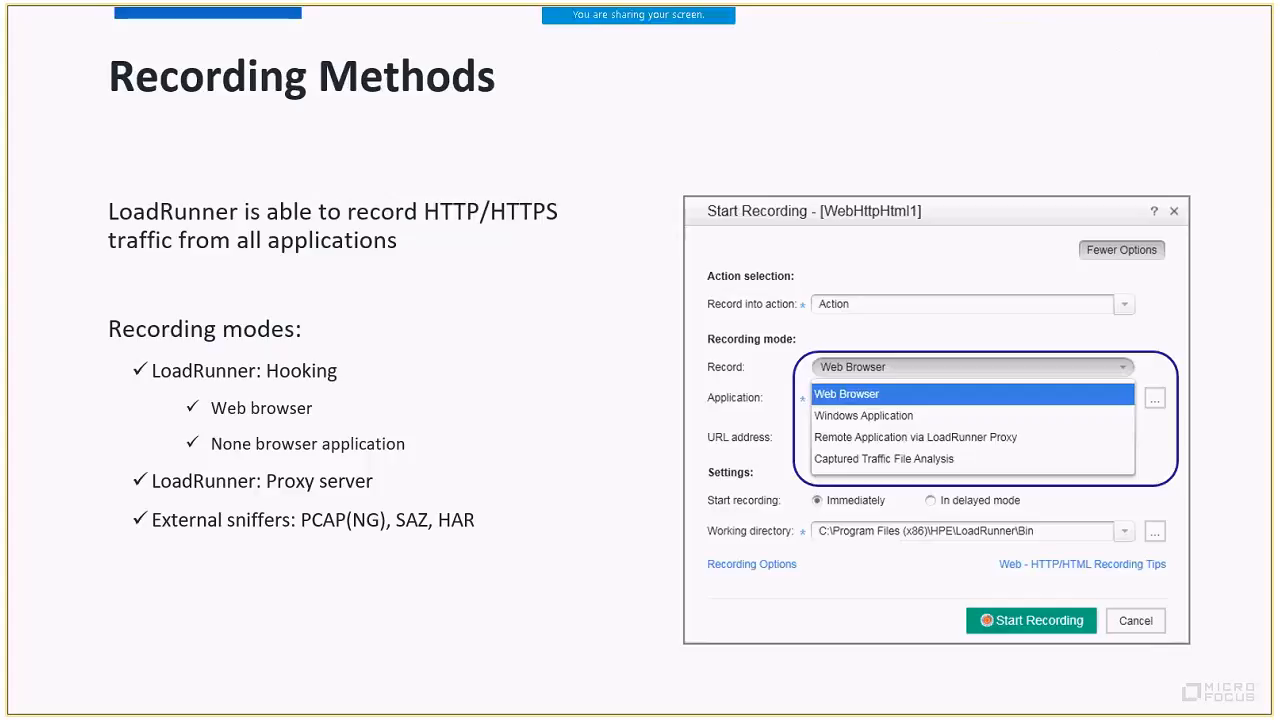
key(right)
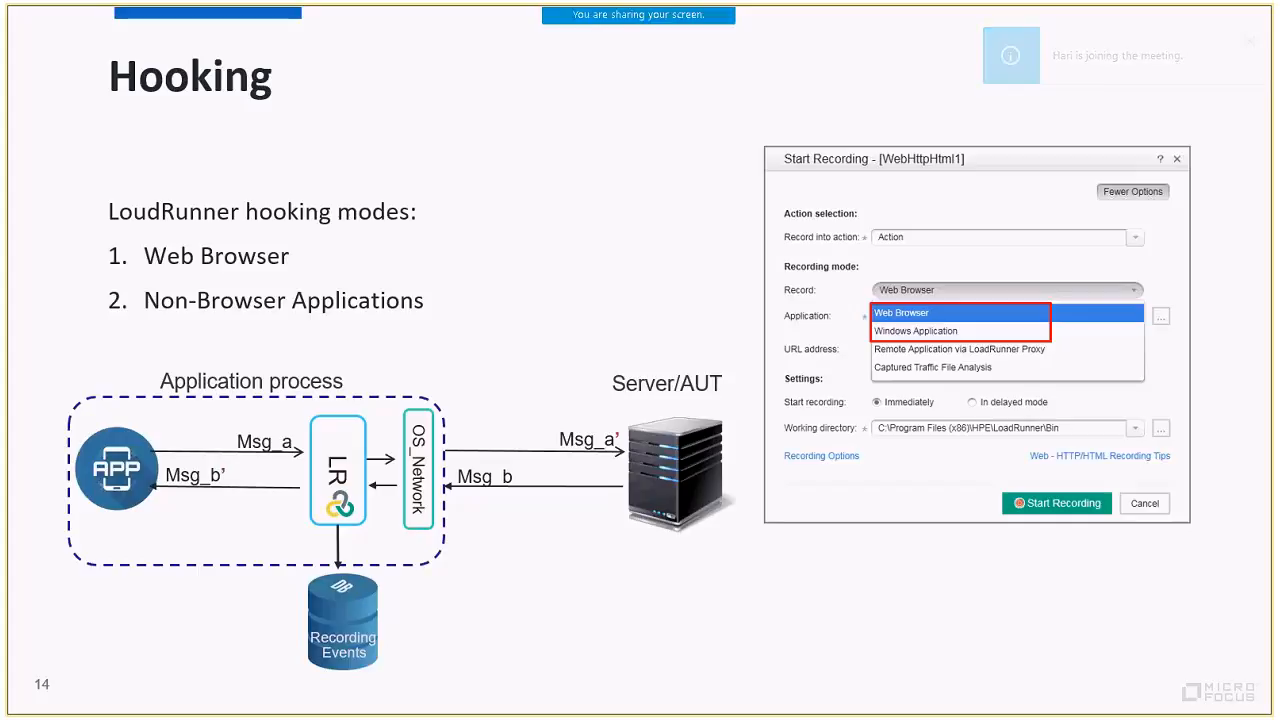
- Advance past the Hooking slide toward slide 17's embedded Webinar Demo video
key(right)
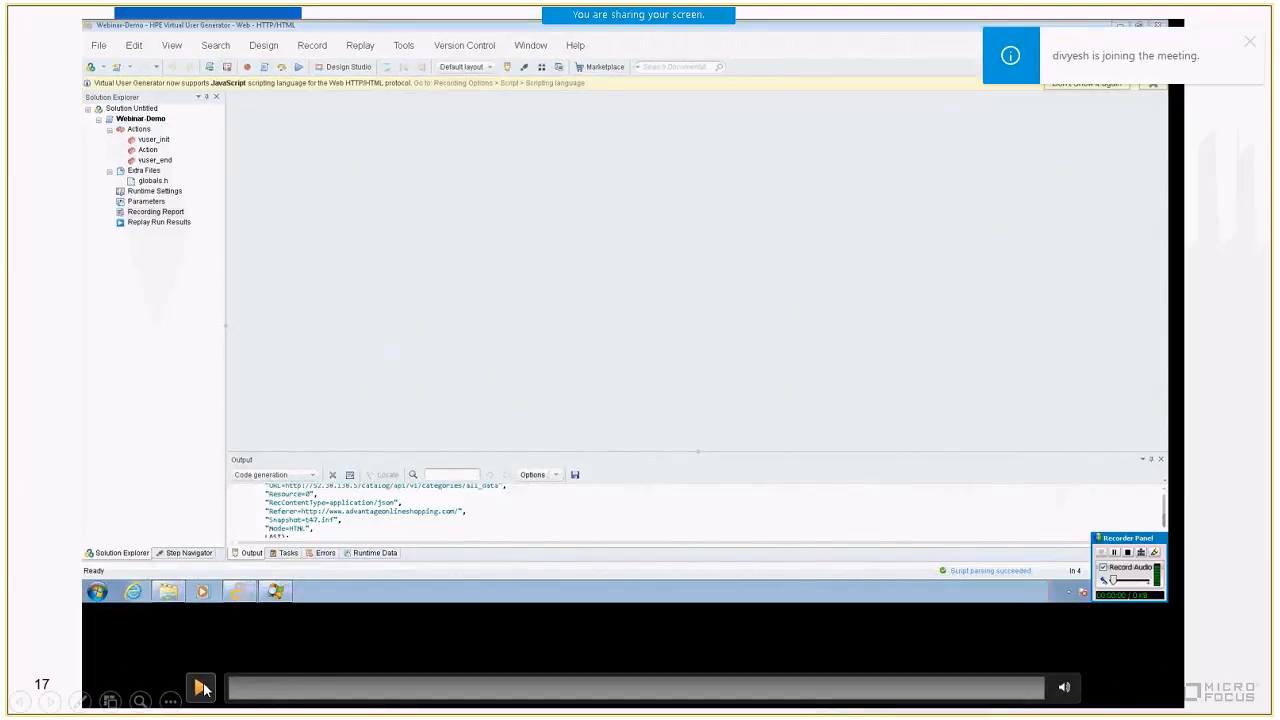
click(201, 687)
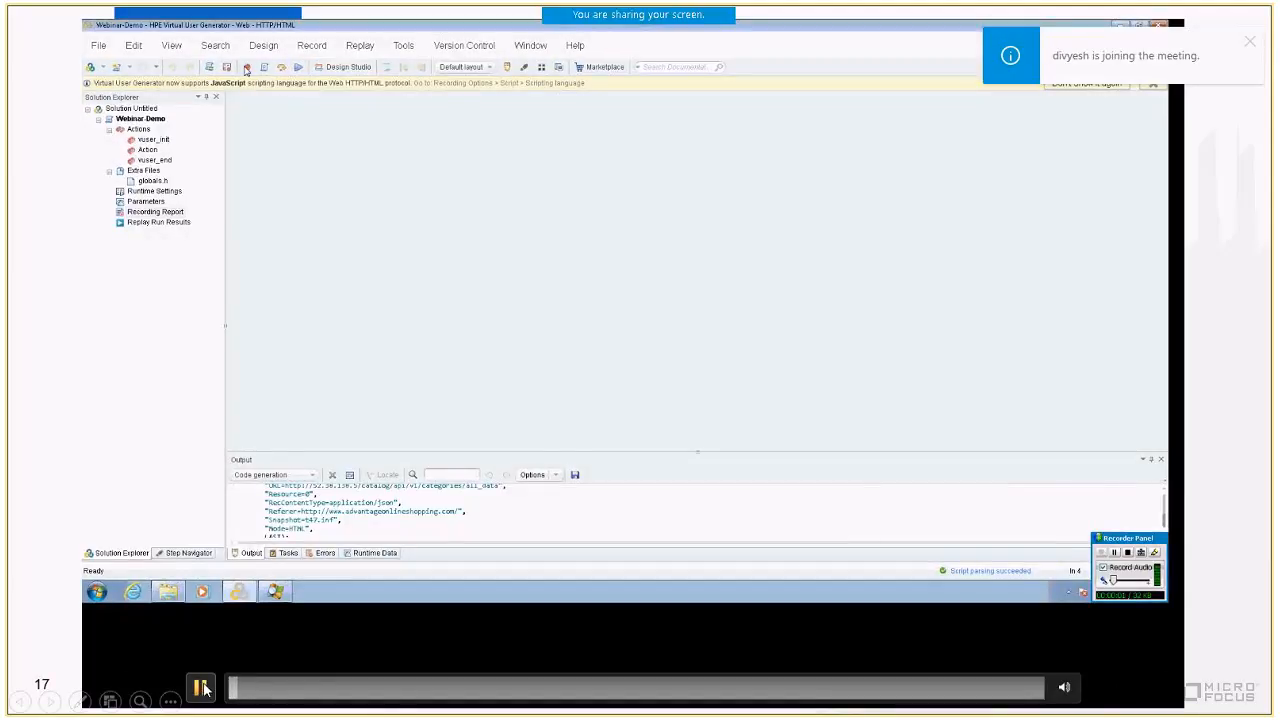
click(246, 67)
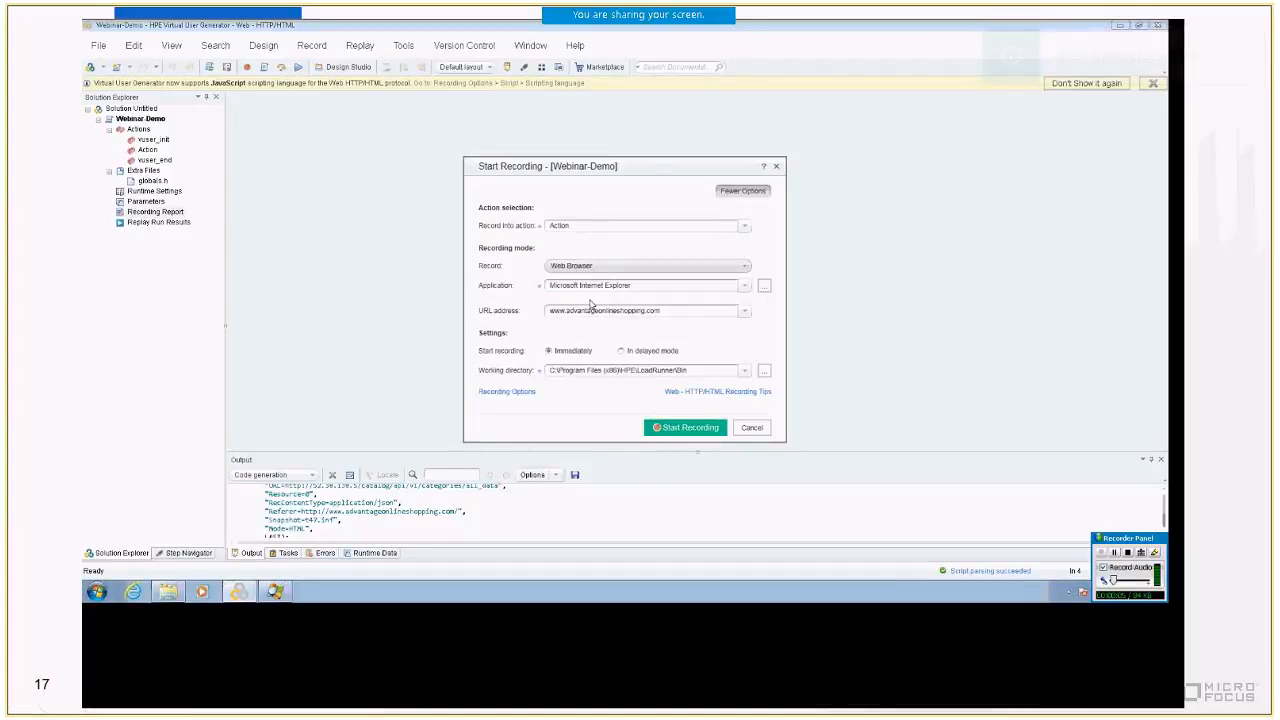
triple_click(645, 310)
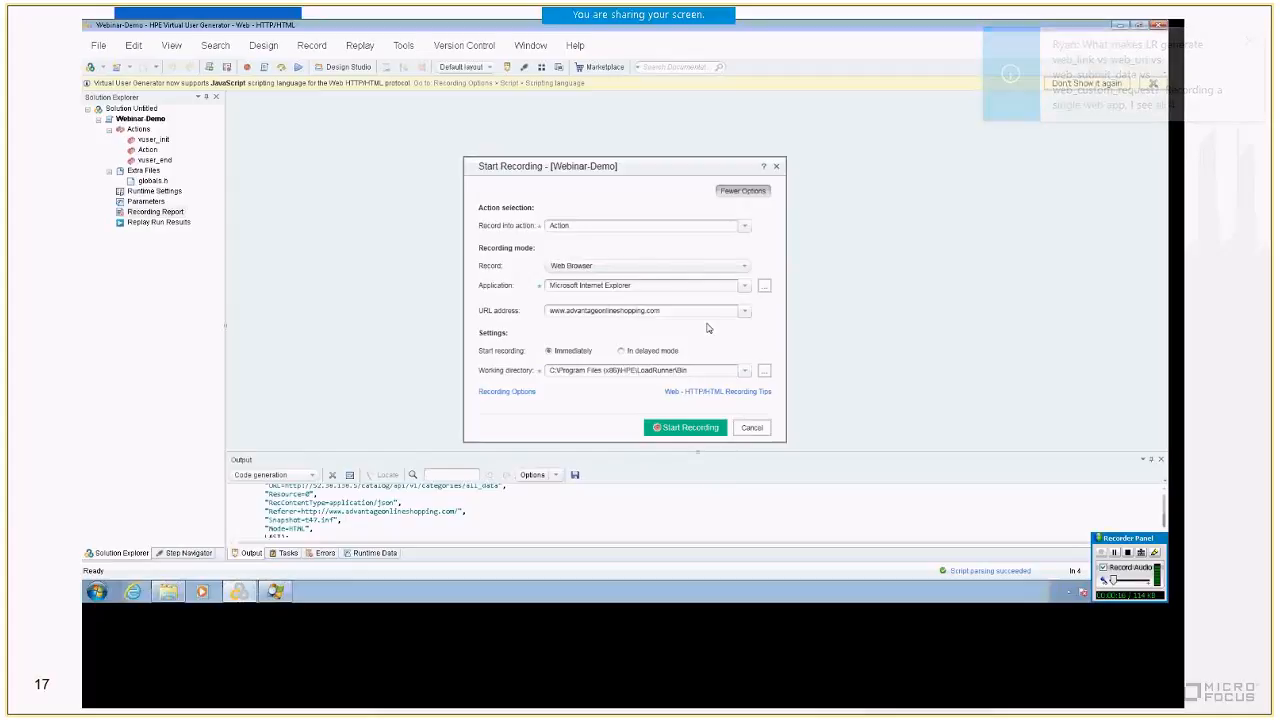
click(685, 427)
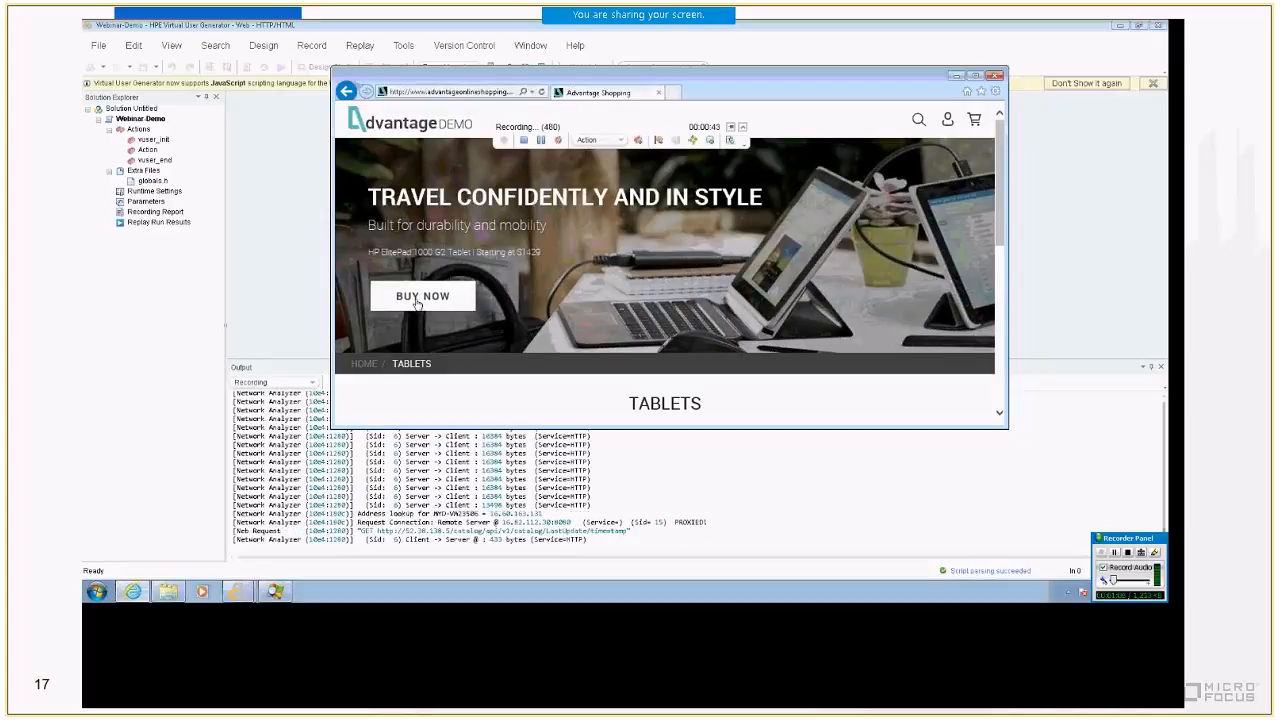
- Start recording and browse the Advantage Shopping site to its Tablets page
click(422, 295)
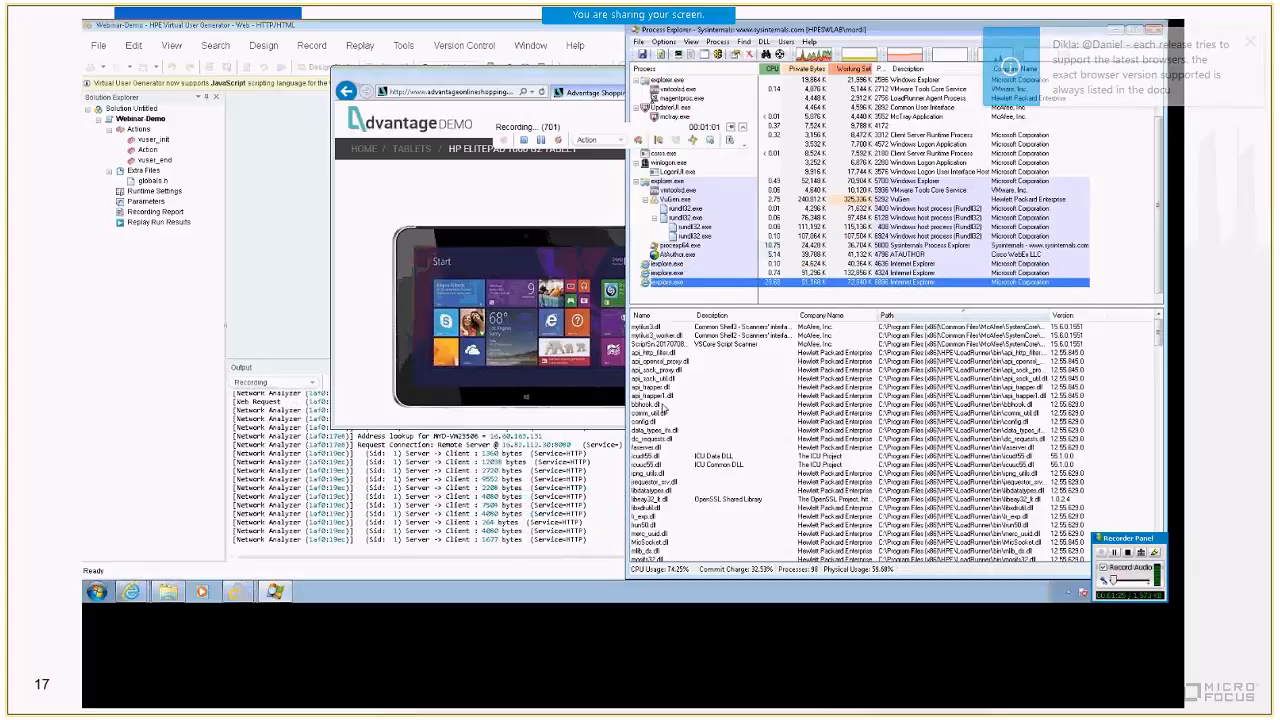
- Stop recording so the Webinar Demo script generates, then move to the slide 19 video
click(700, 405)
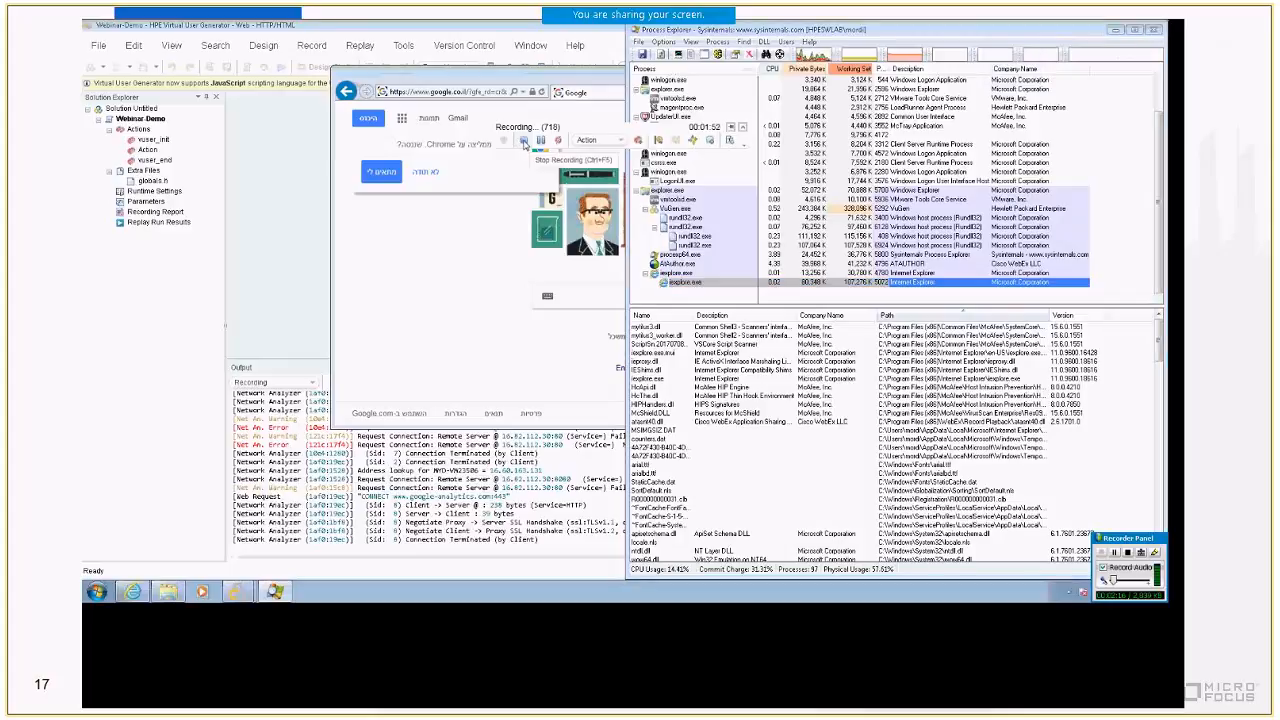
click(524, 139)
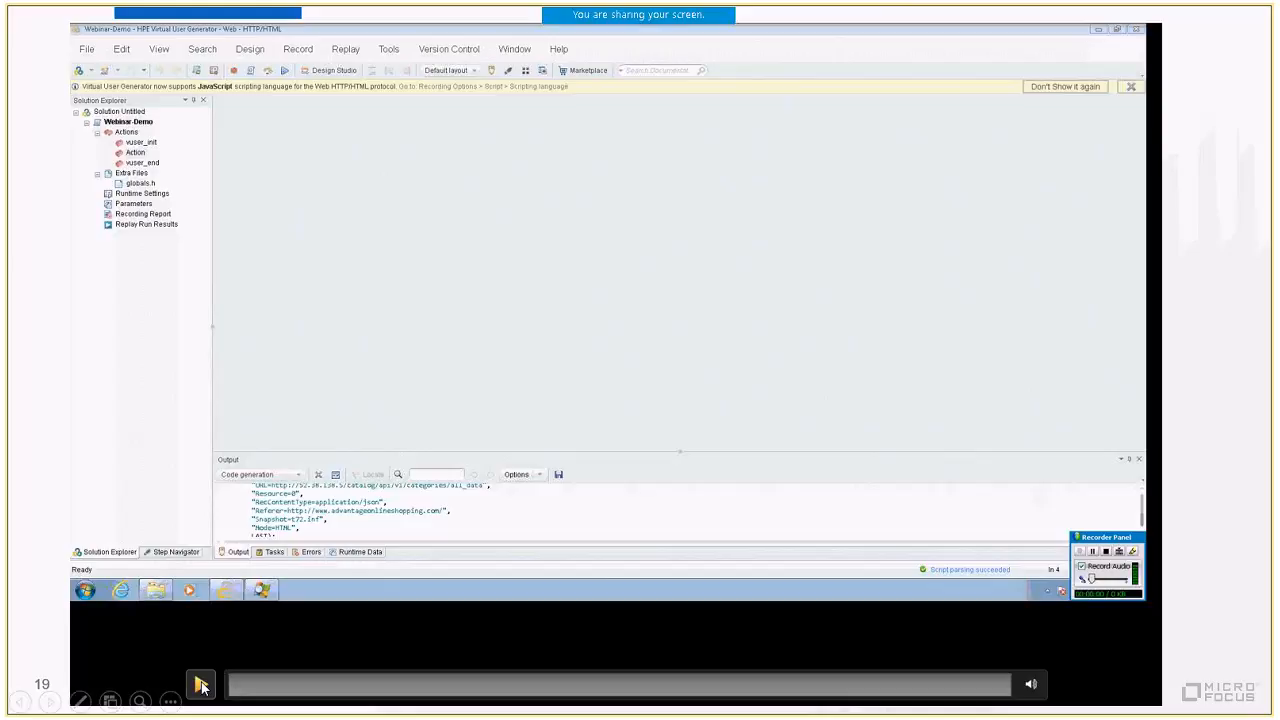
- Record C:\Windows\System32\cmd.exe as a Windows Application, replacing the Action's existing content
click(201, 684)
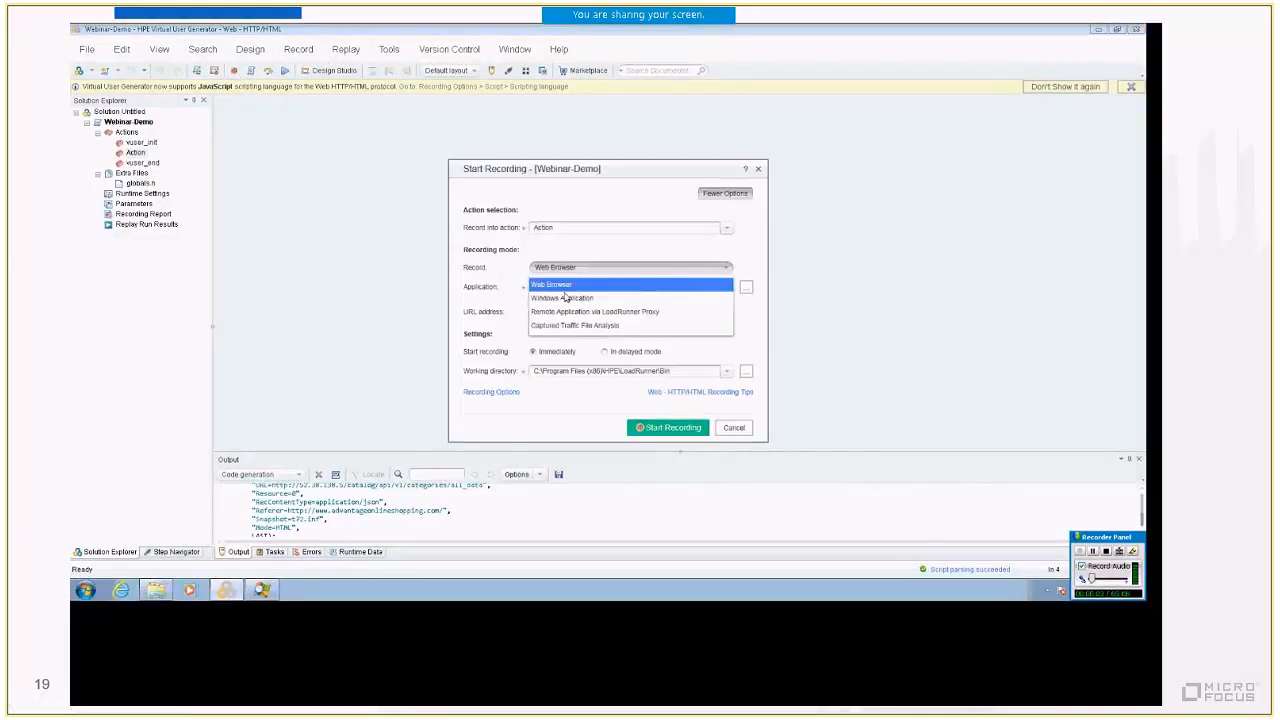
click(561, 298)
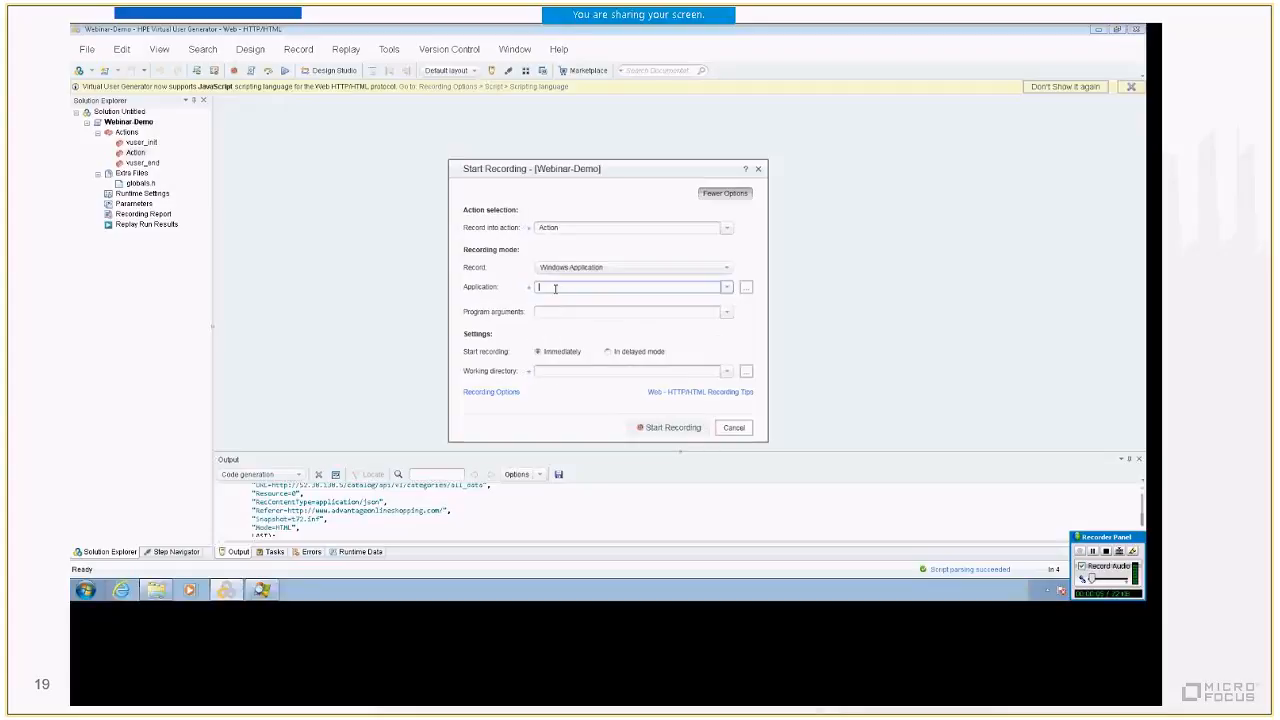
text(C:\Windows\System32\cmd.exe)
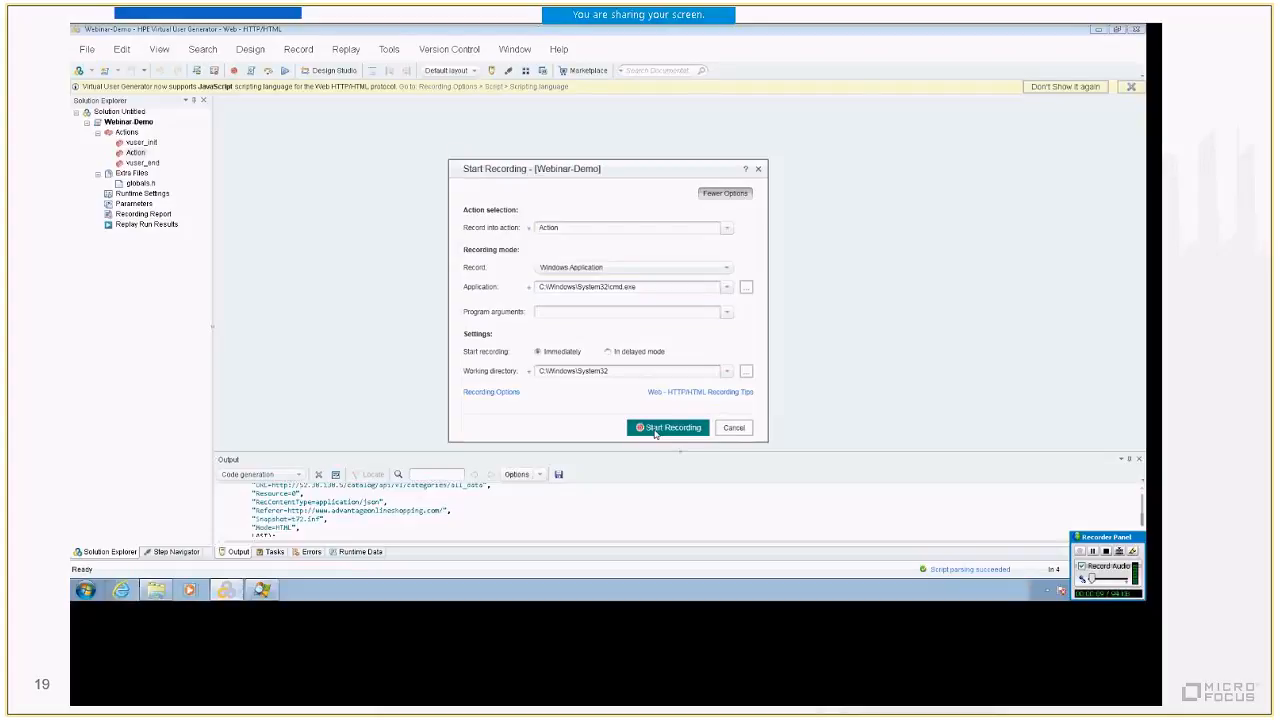
click(668, 427)
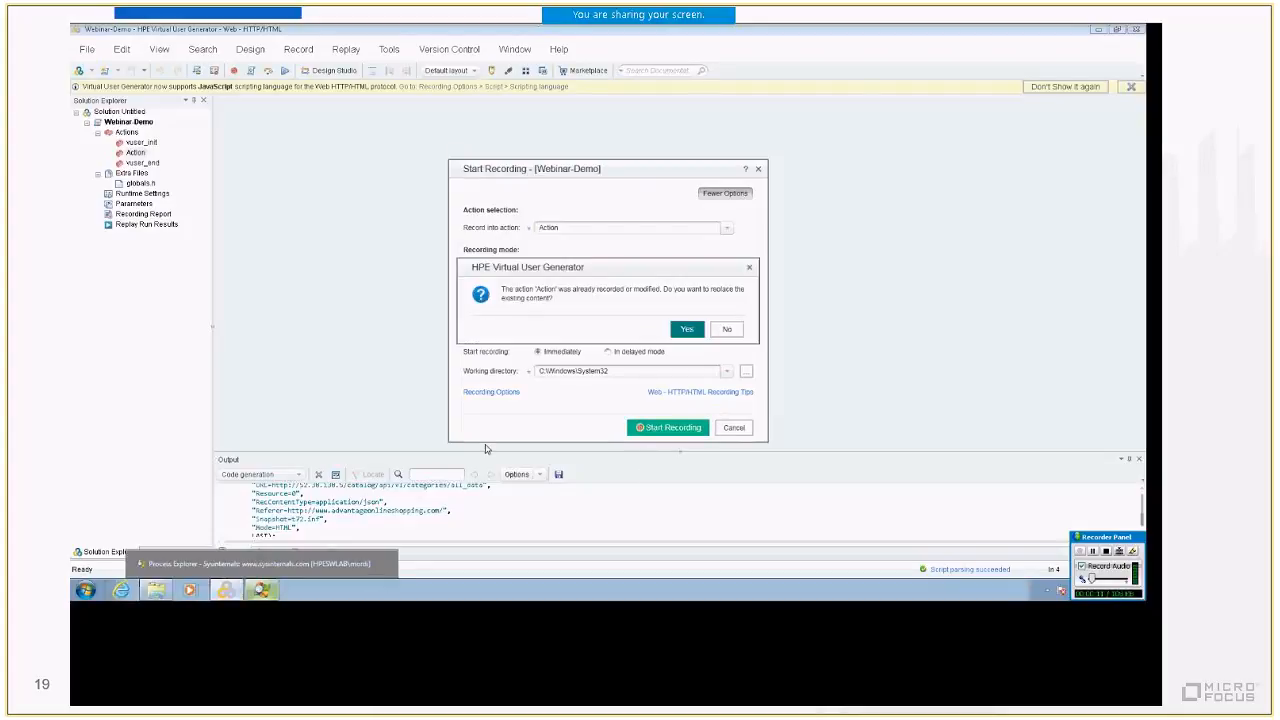
click(687, 329)
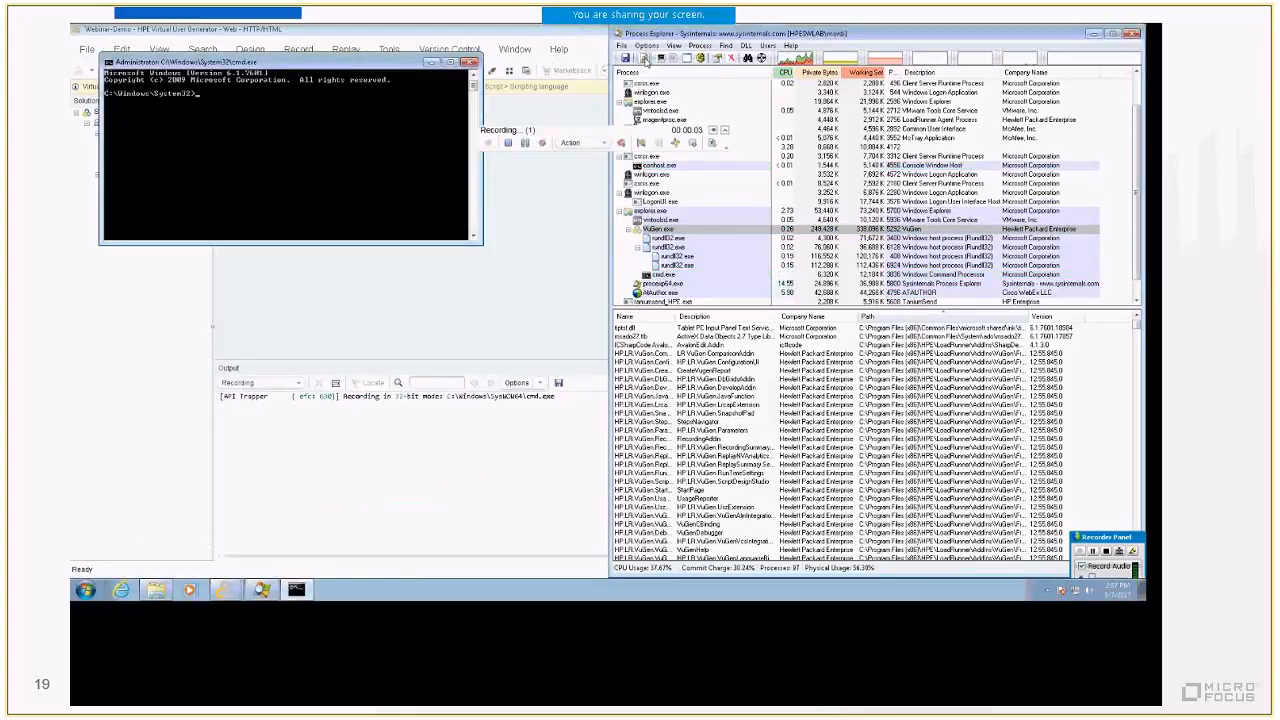
- Run notepad.exe from the recorded command prompt so it appears under cmd.exe
click(660, 229)
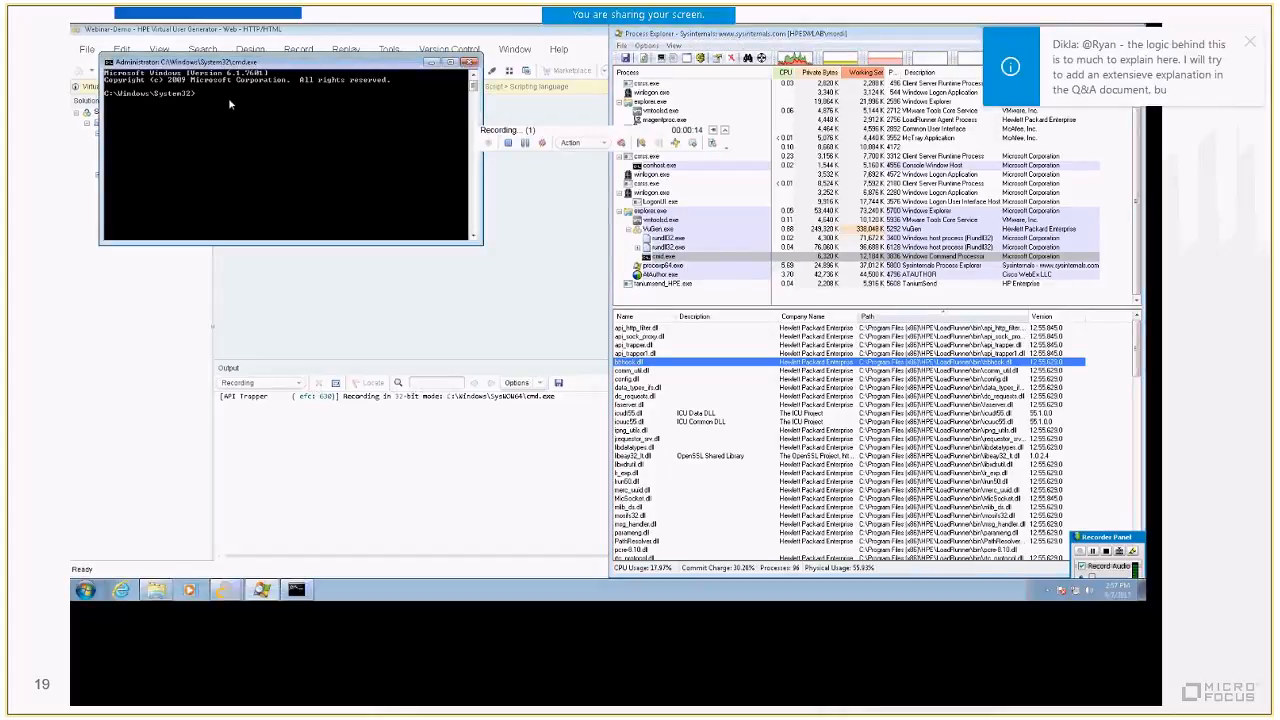
text(note)
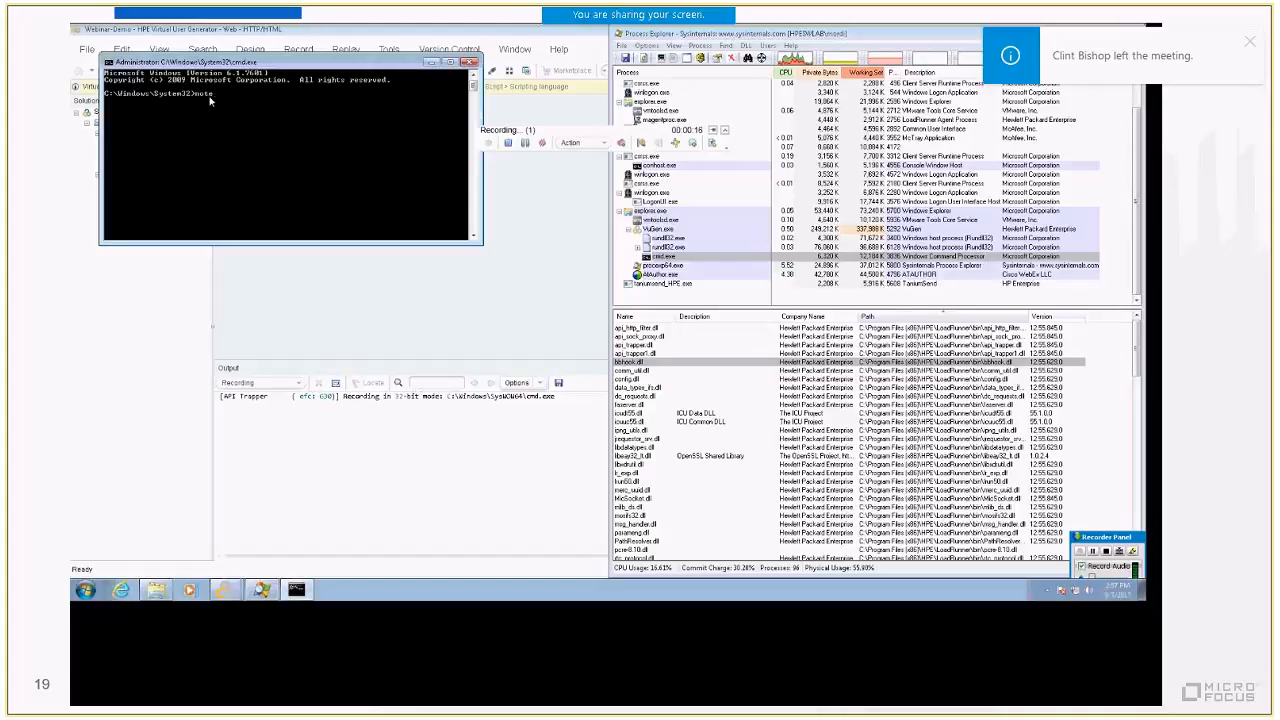
text(pad.exe)
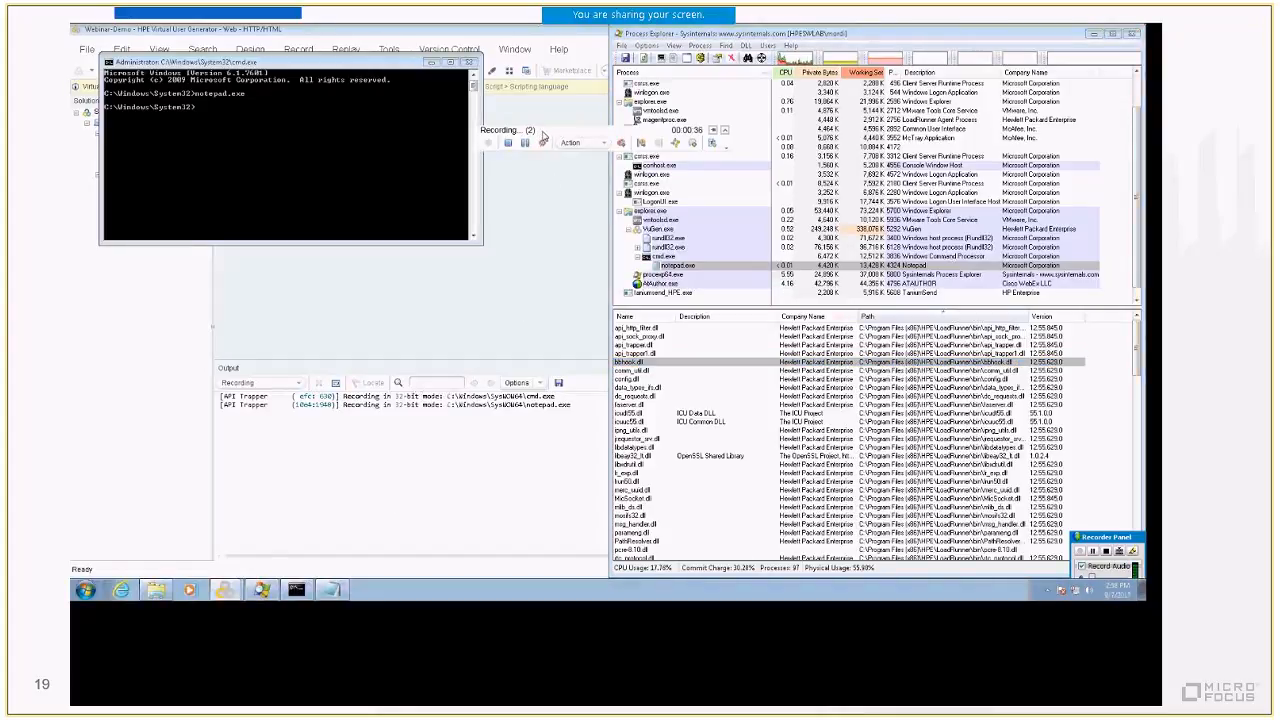
- Launch a second Command Prompt by typing cmd in the Start menu
click(85, 589)
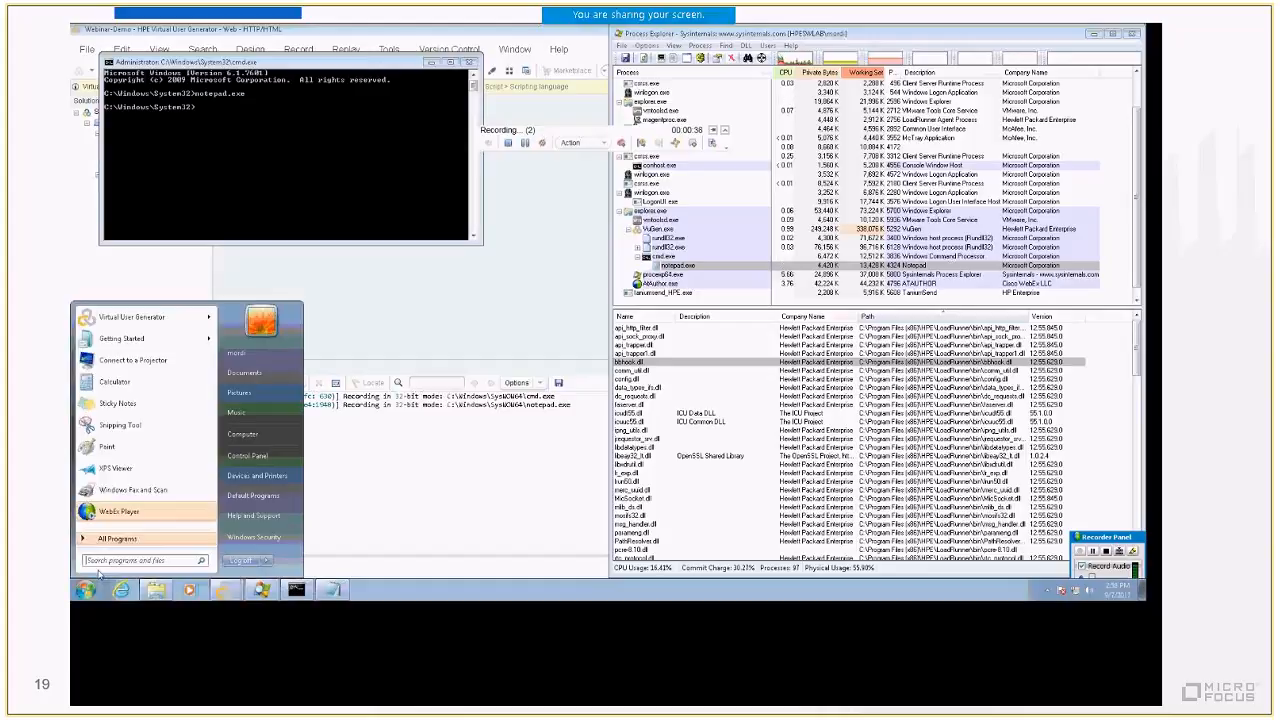
text(cmd)
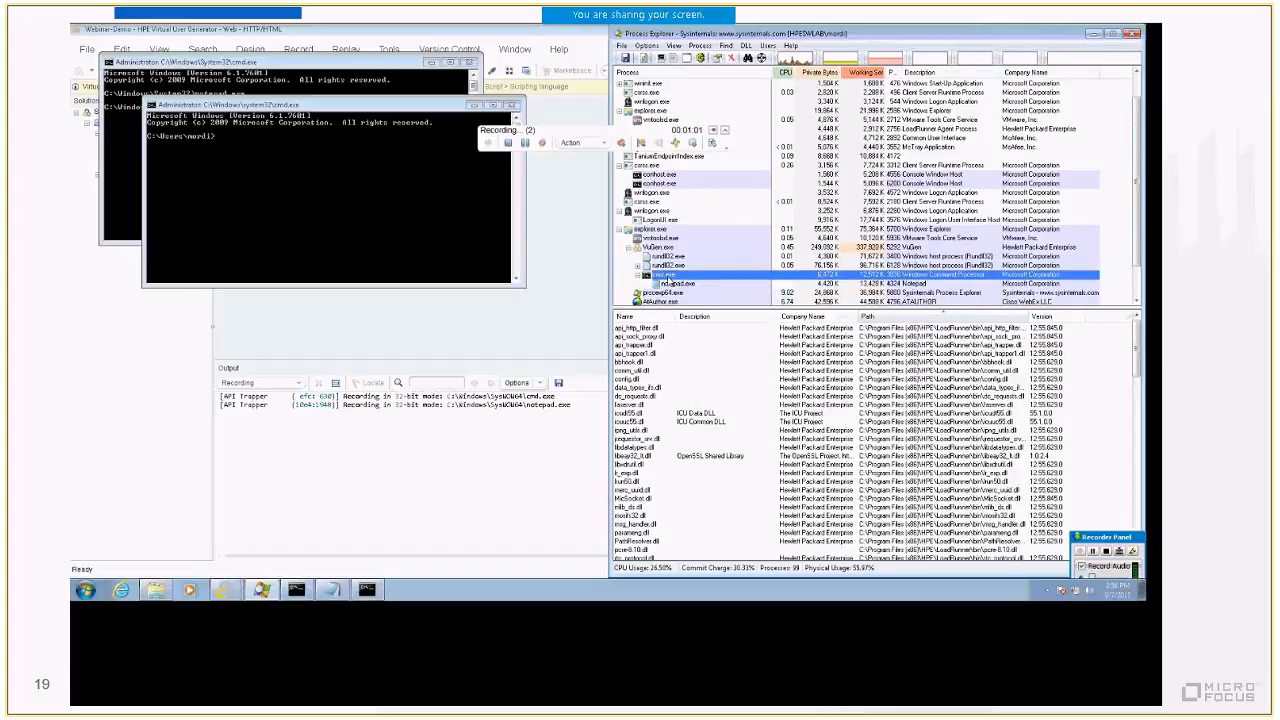
mouse_move(650, 192)
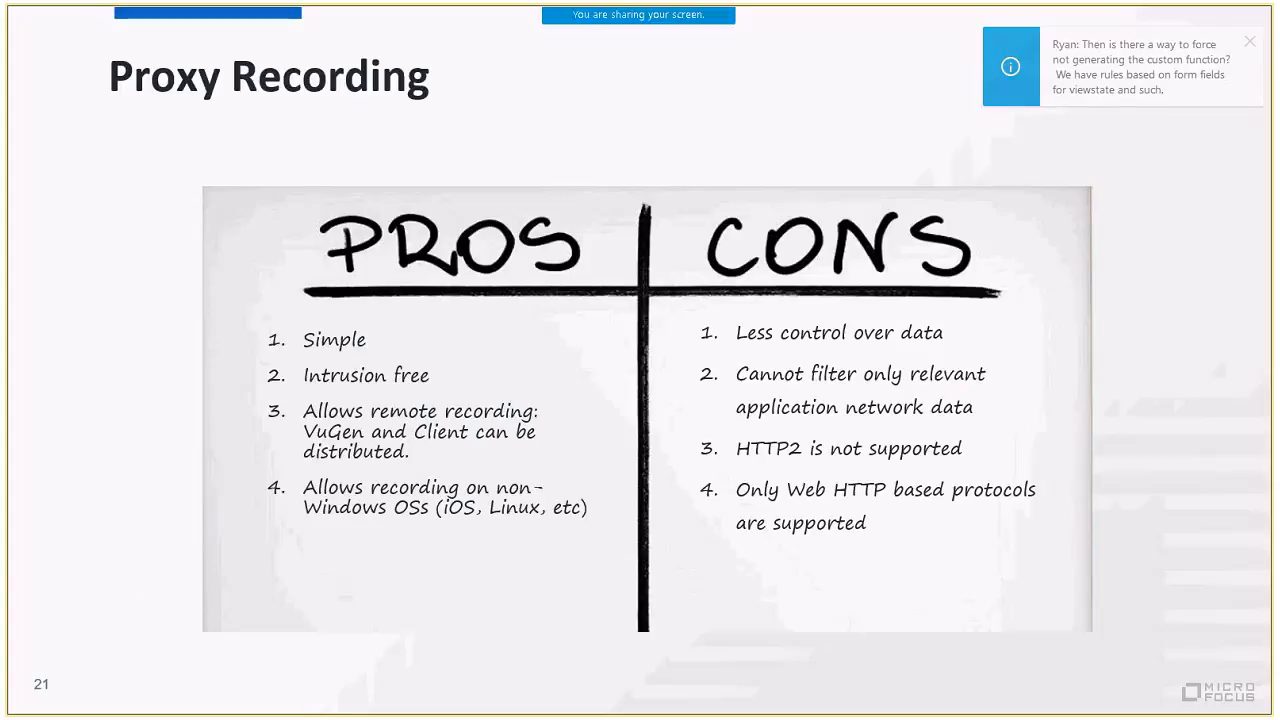
- Click the top-right control of the window while the Proxy Recording slide stays displayed
click(1249, 41)
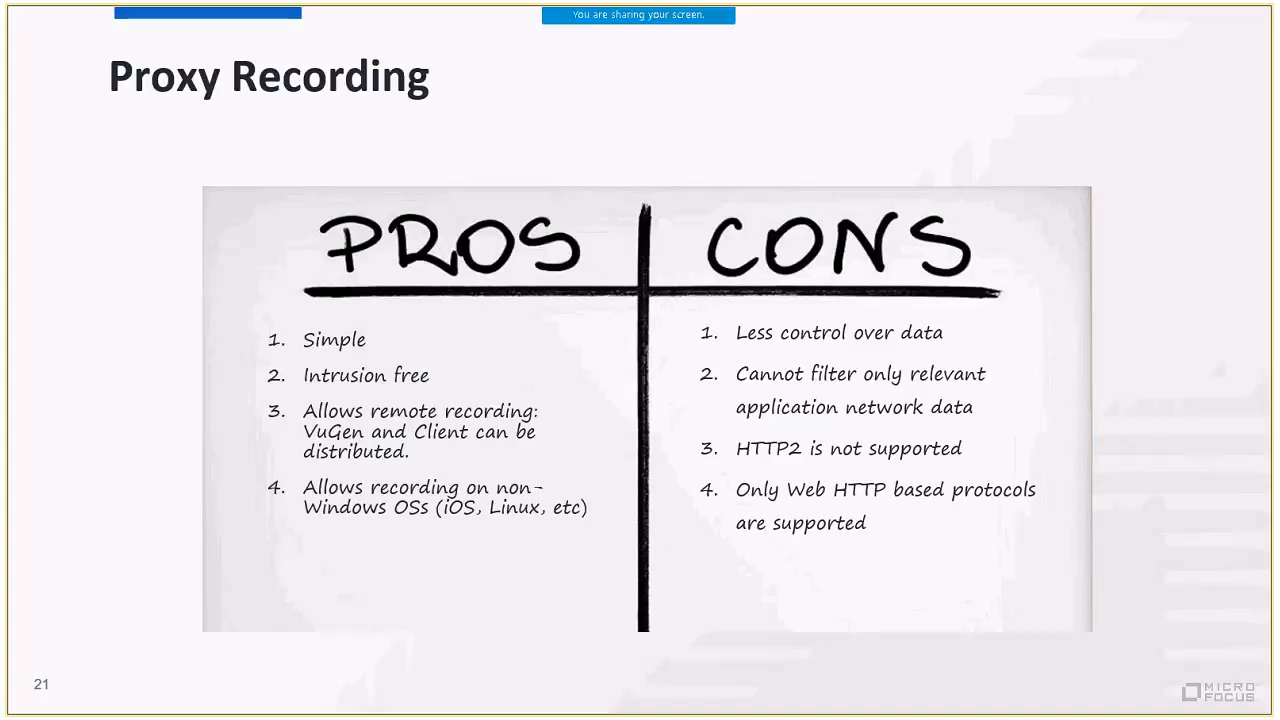
key(right)
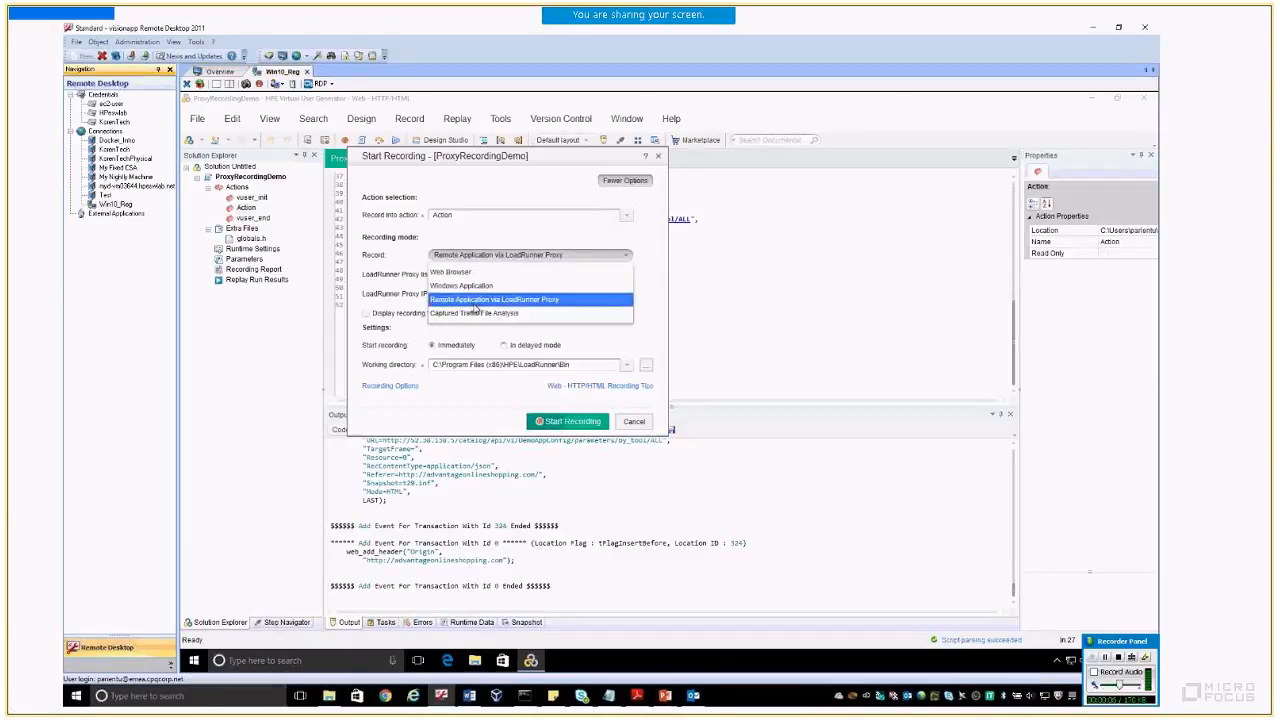
- Choose Remote Application via LoadRunner Proxy recording, keeping port 8888 and the proxy IP
click(494, 299)
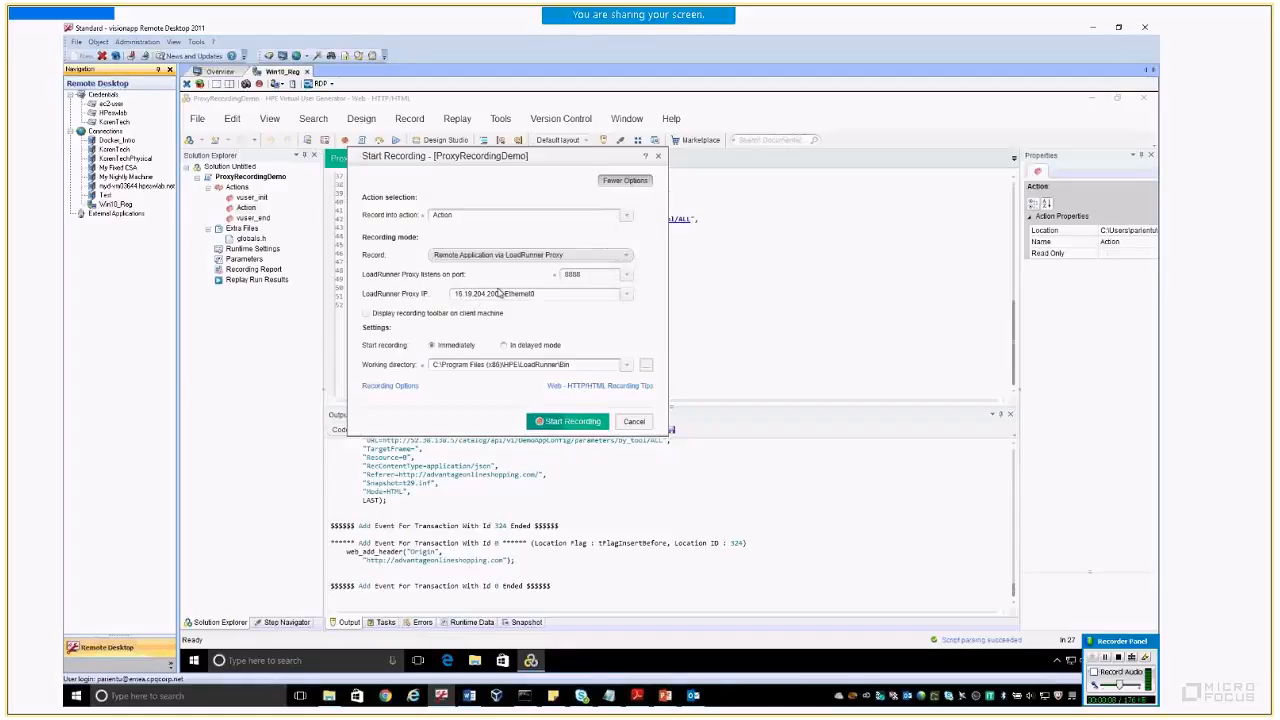
mouse_move(537, 301)
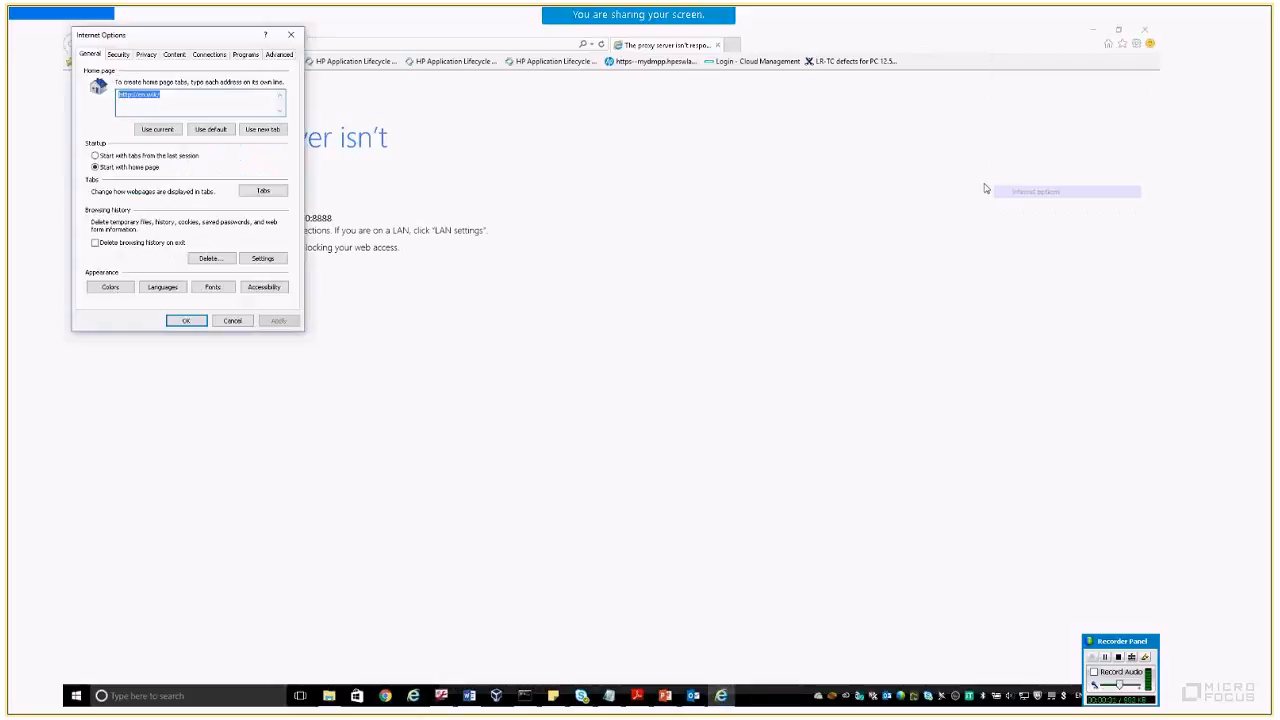
- Enable the LAN proxy server in Internet Options at 16.19.204.200, port 8888
click(209, 54)
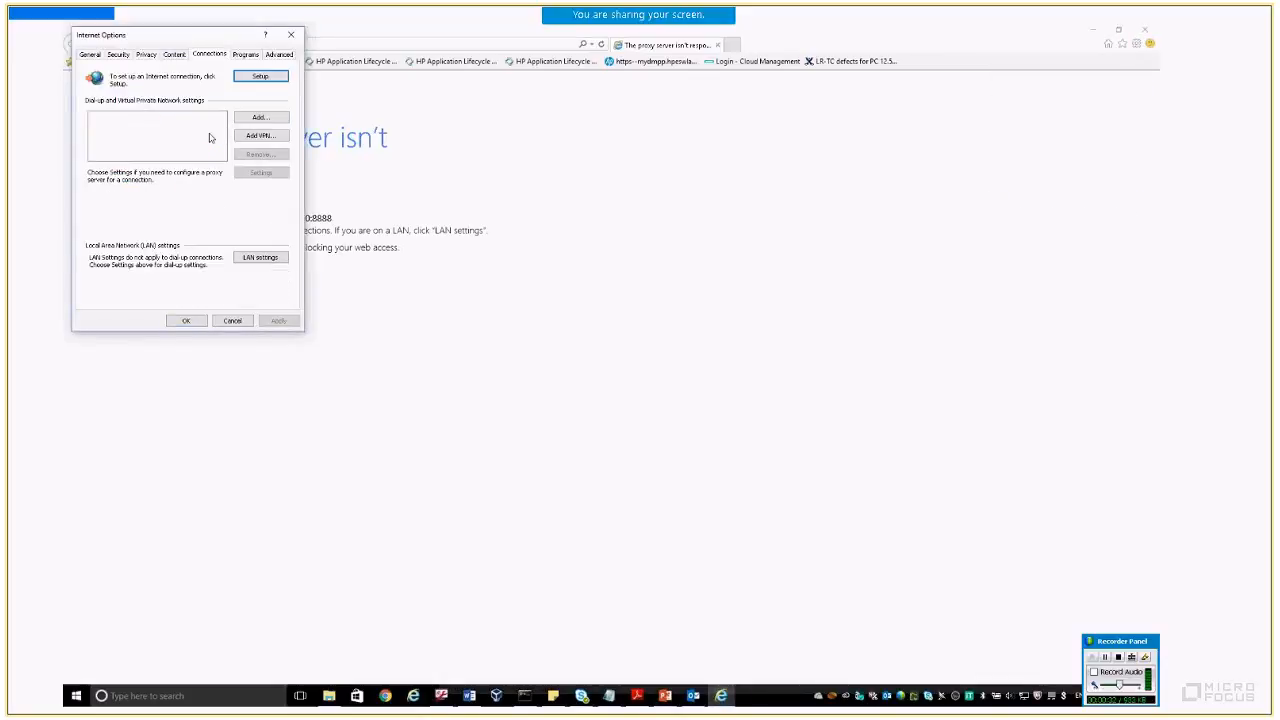
click(260, 257)
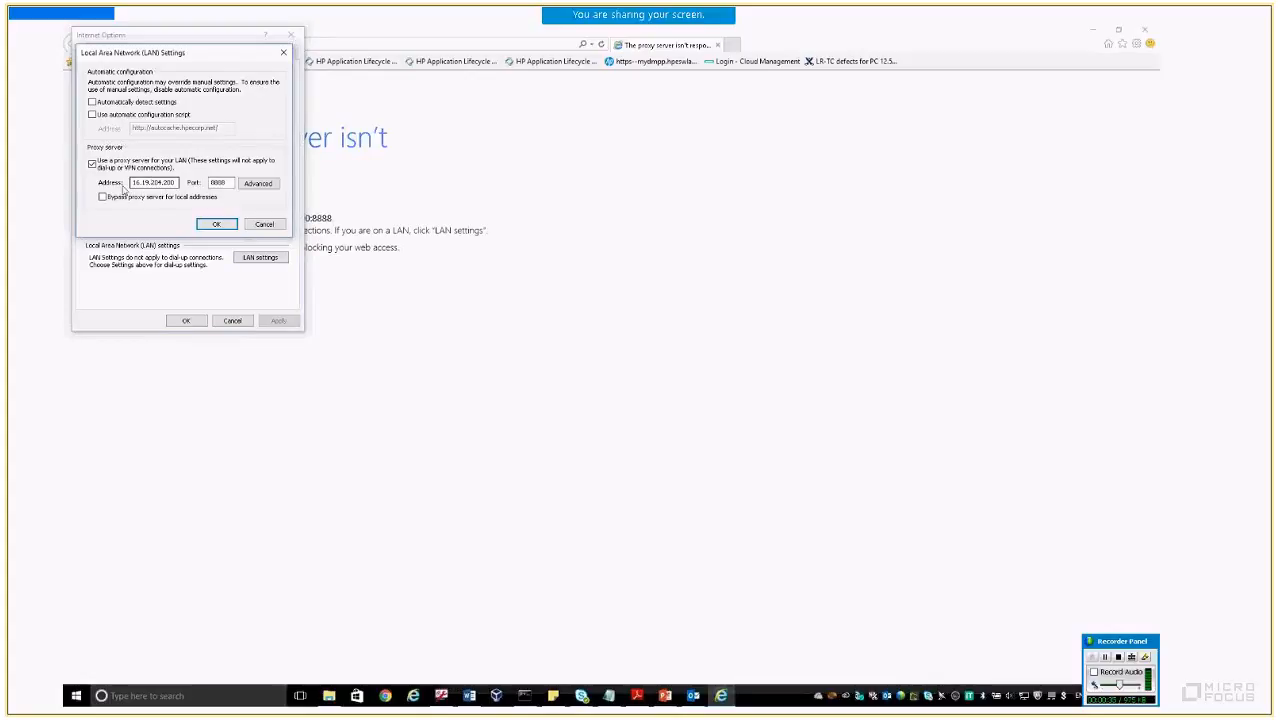
click(219, 182)
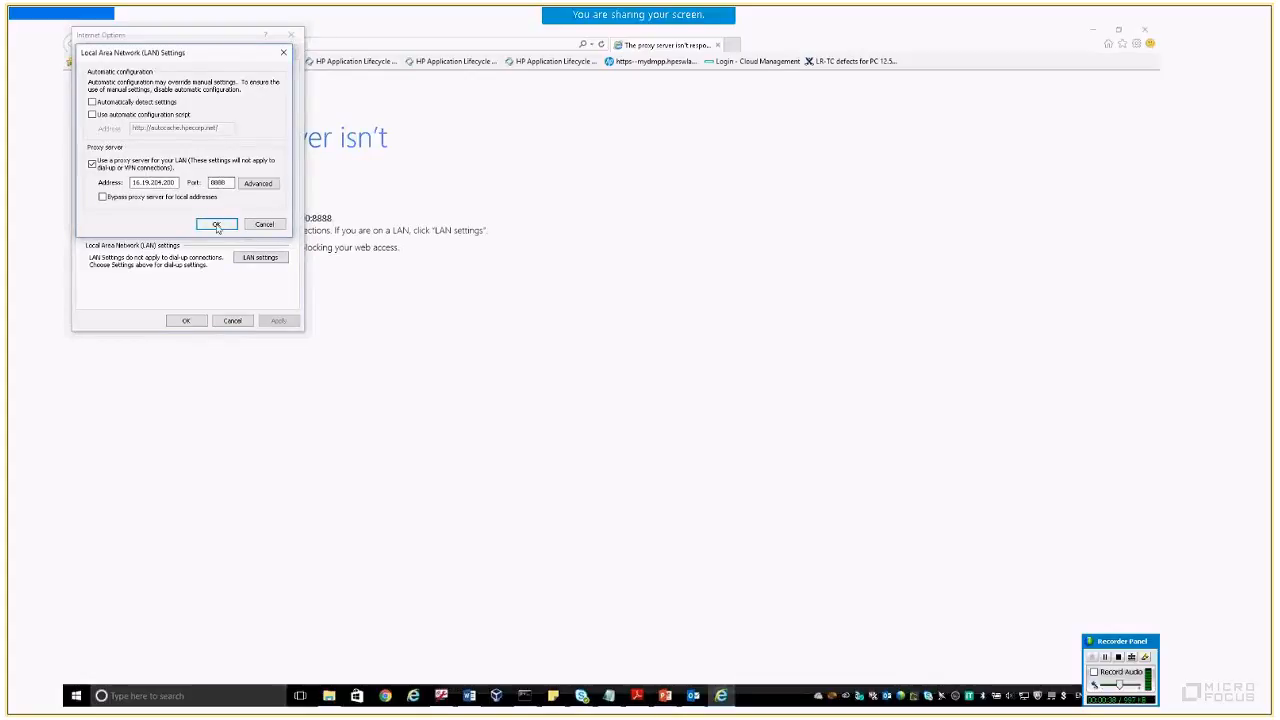
click(216, 224)
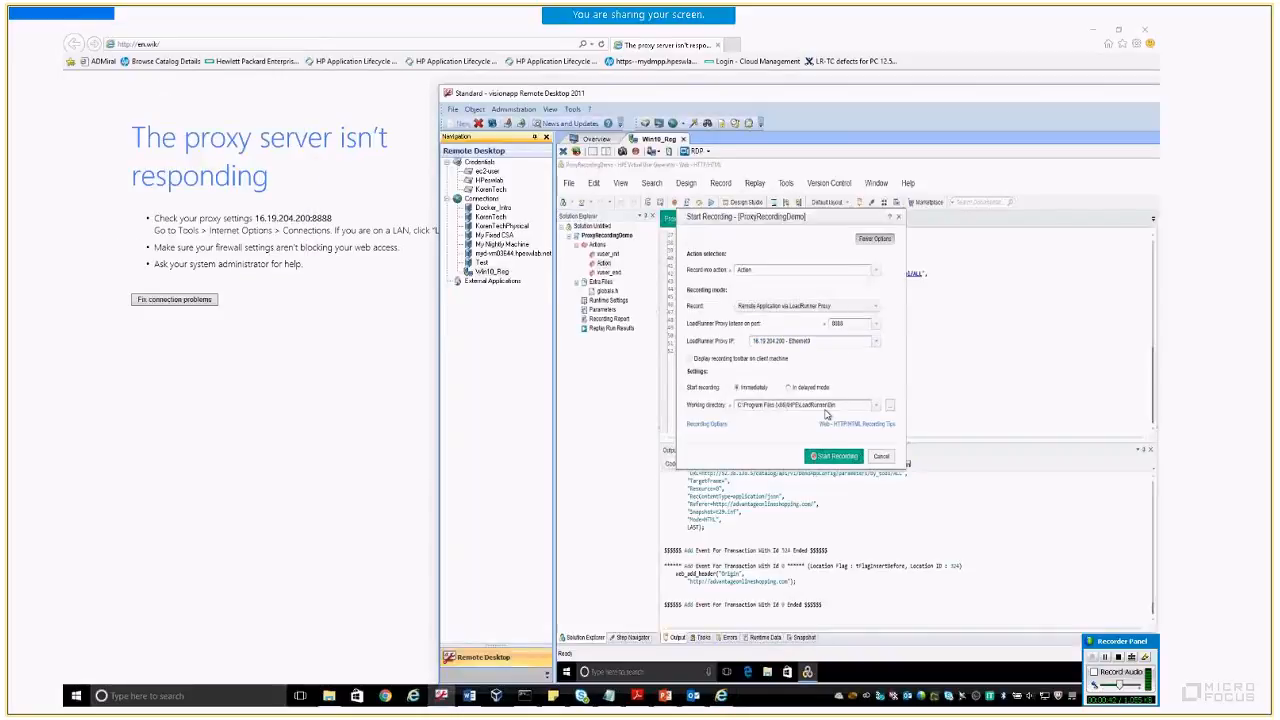
- Start the proxy recording and dismiss the client-preparation instructions with OK
click(833, 456)
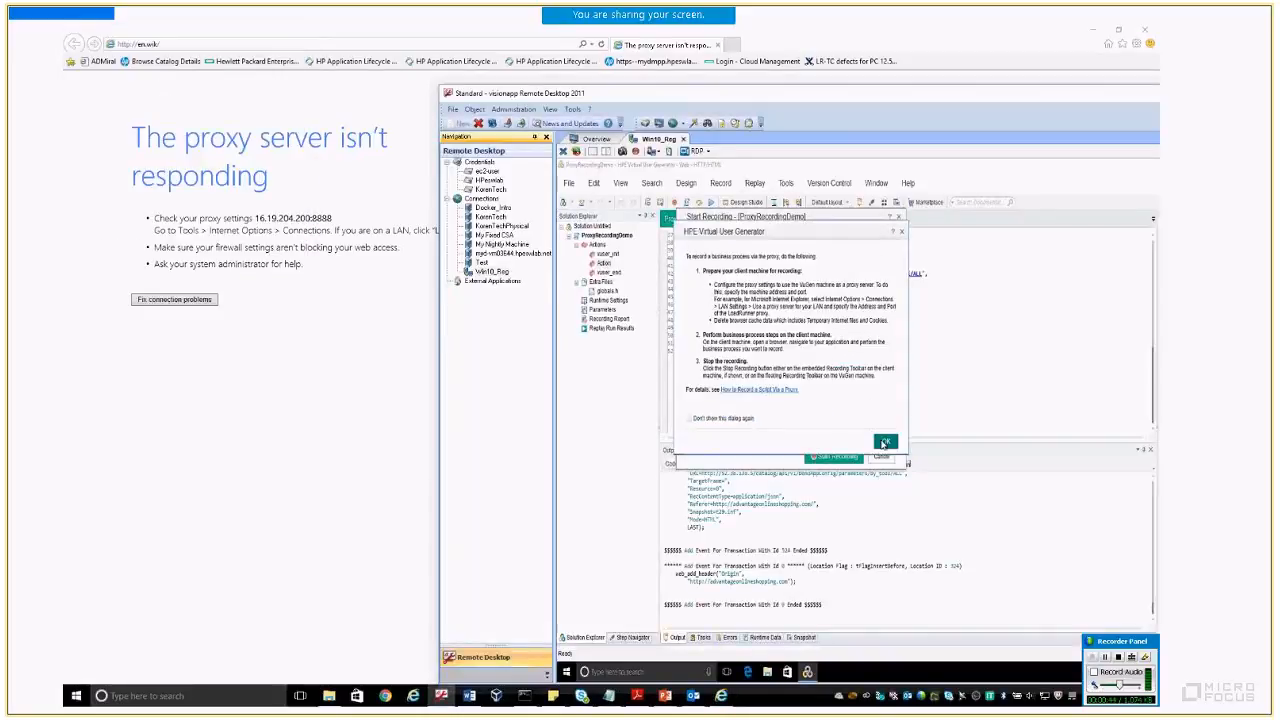
click(885, 442)
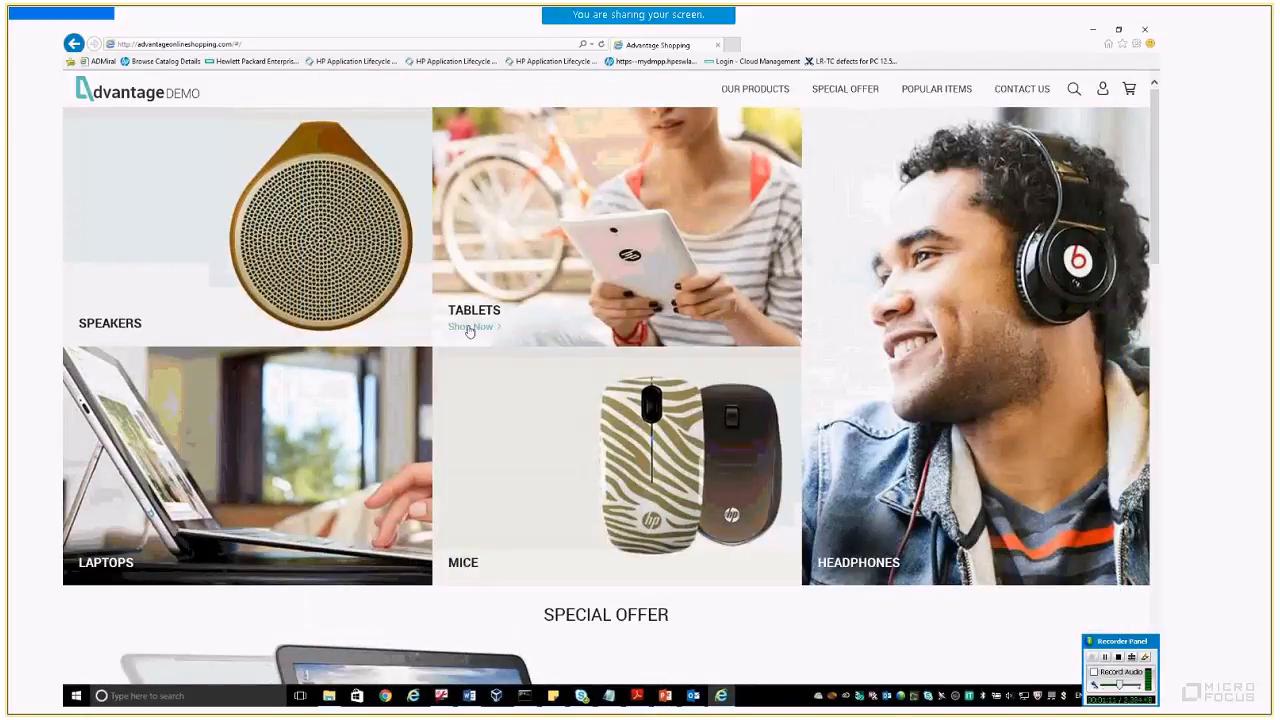
- Open Tablets, pick the HP Pro Tablet 608 G1, and check out from the cart
click(471, 327)
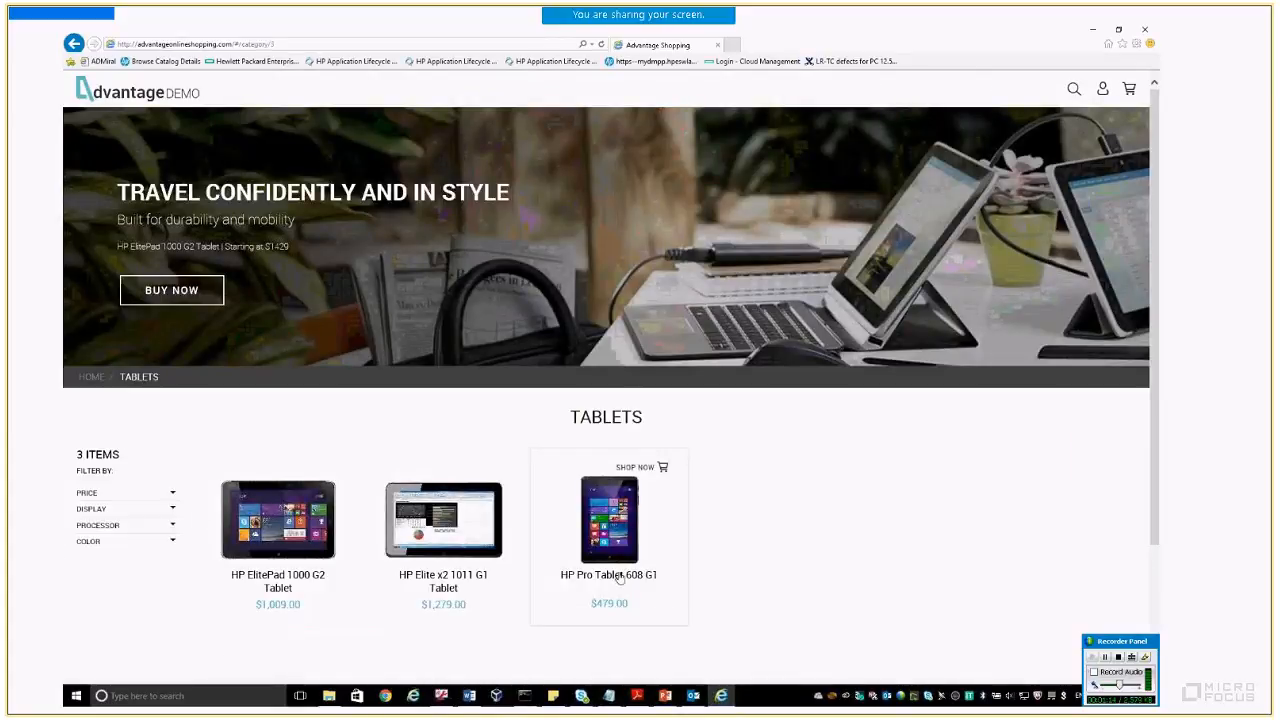
click(609, 520)
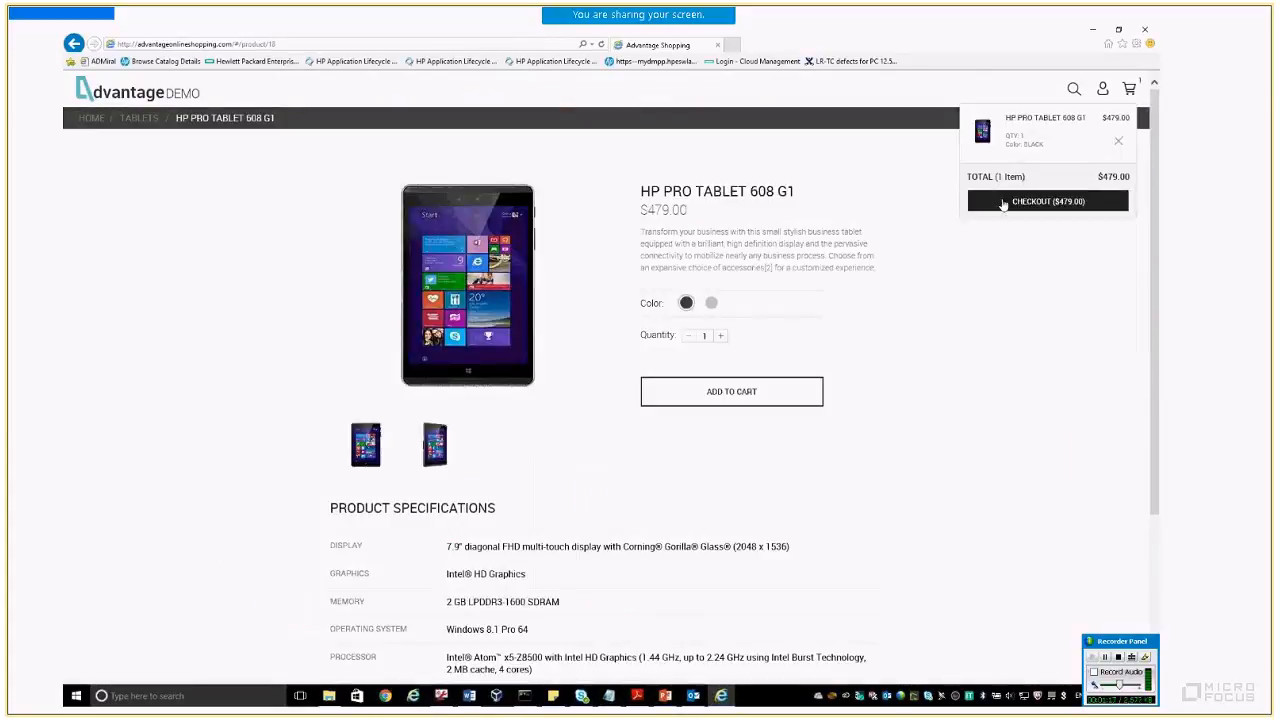
click(1047, 201)
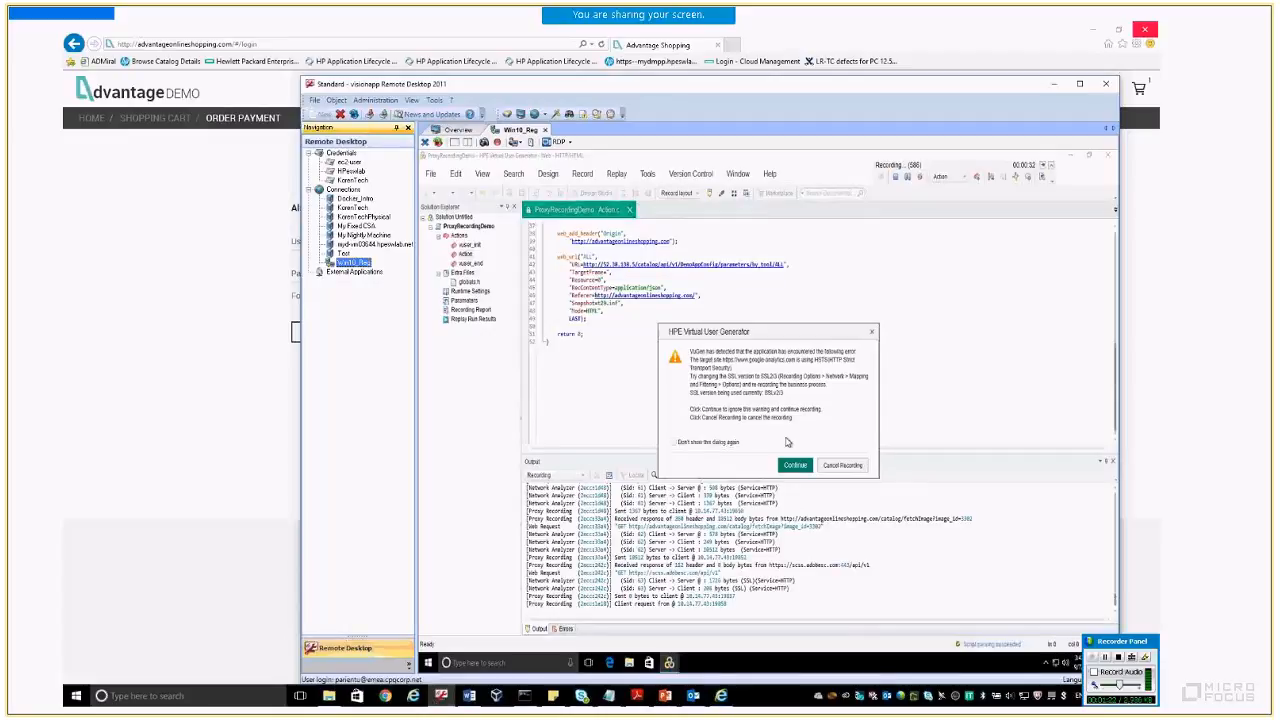
- Click Continue on the SSL version warning dialog
click(795, 464)
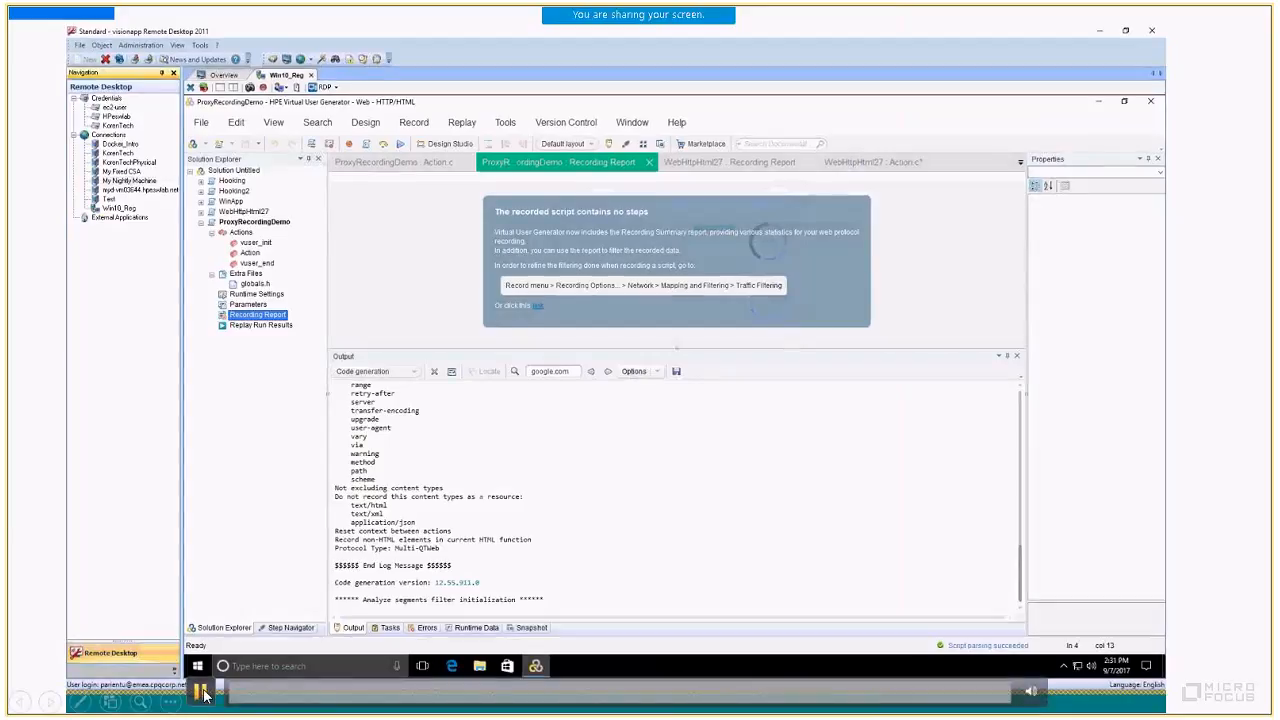
- Enable 'Use the LoadRunner Proxy to record a local application' in HTTP Properties > Advanced
click(414, 122)
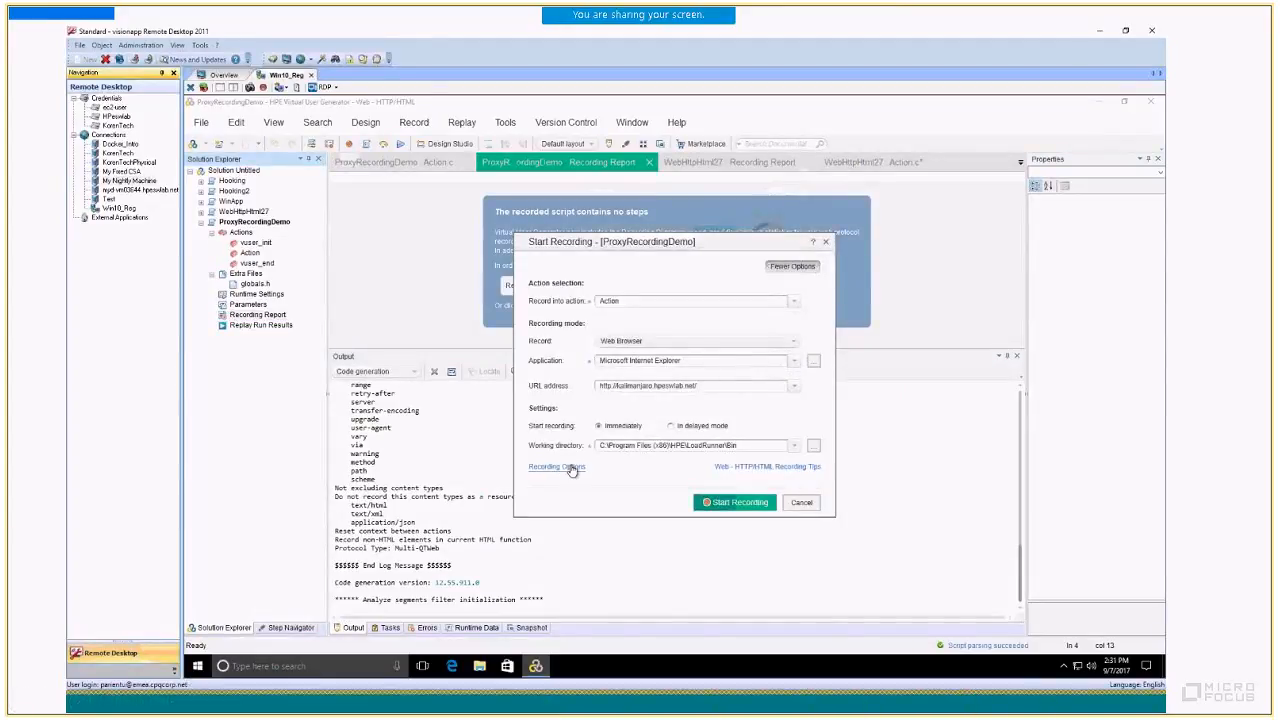
click(556, 467)
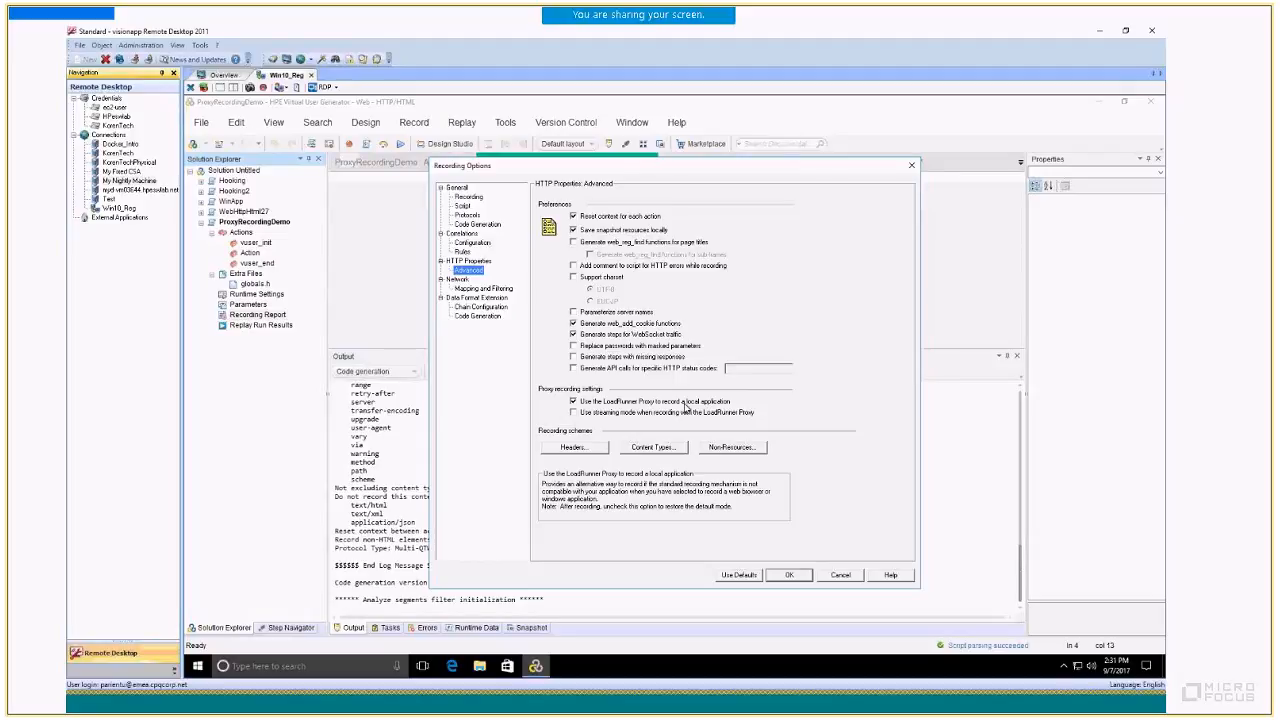
click(789, 574)
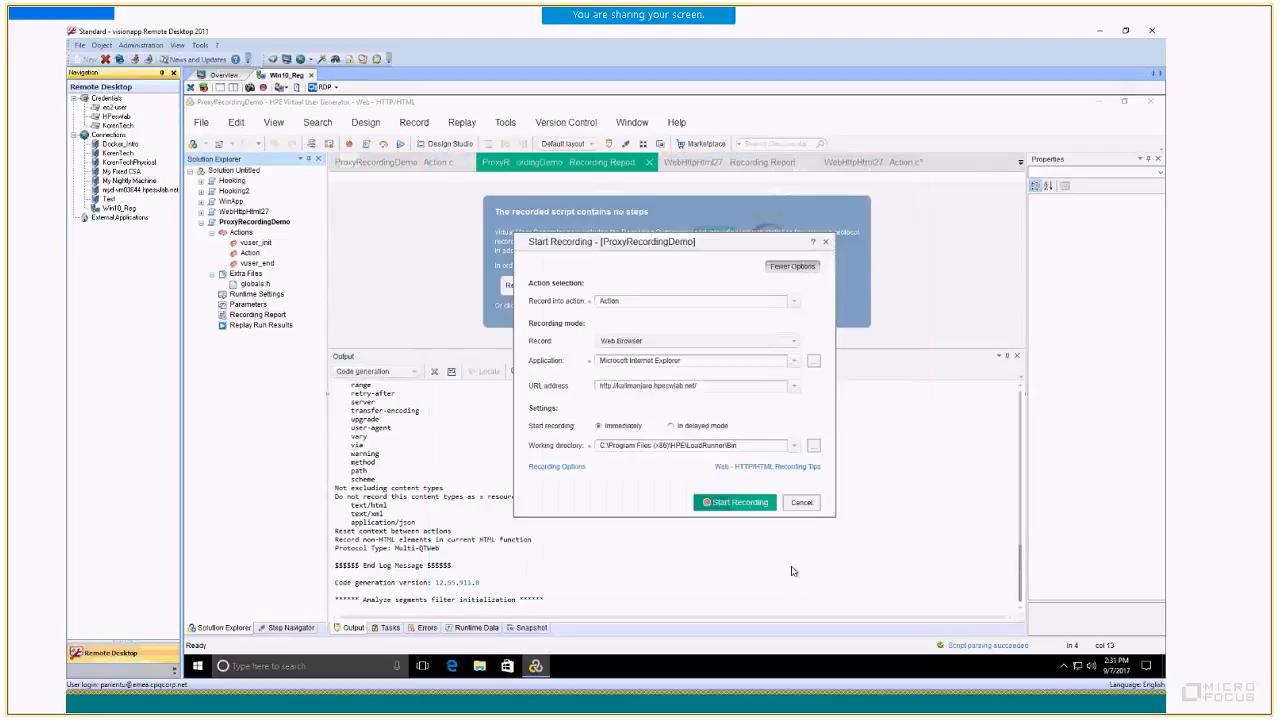
right_click(197, 665)
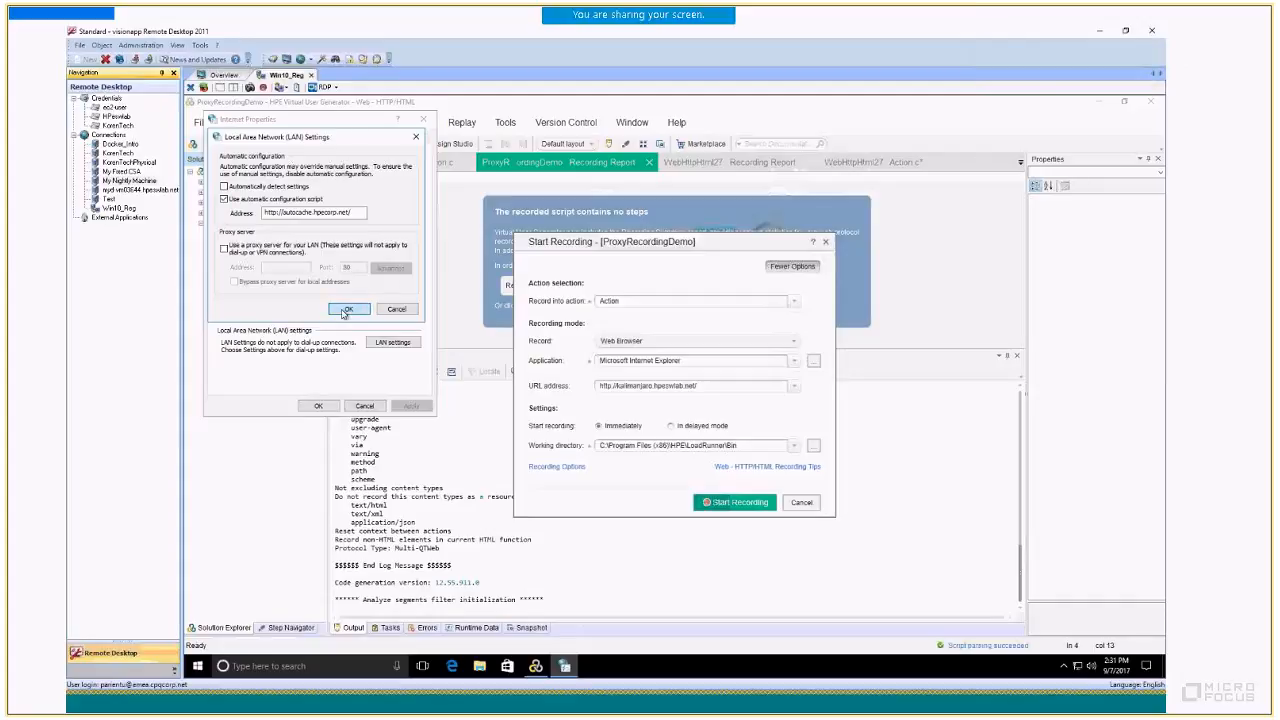
click(348, 308)
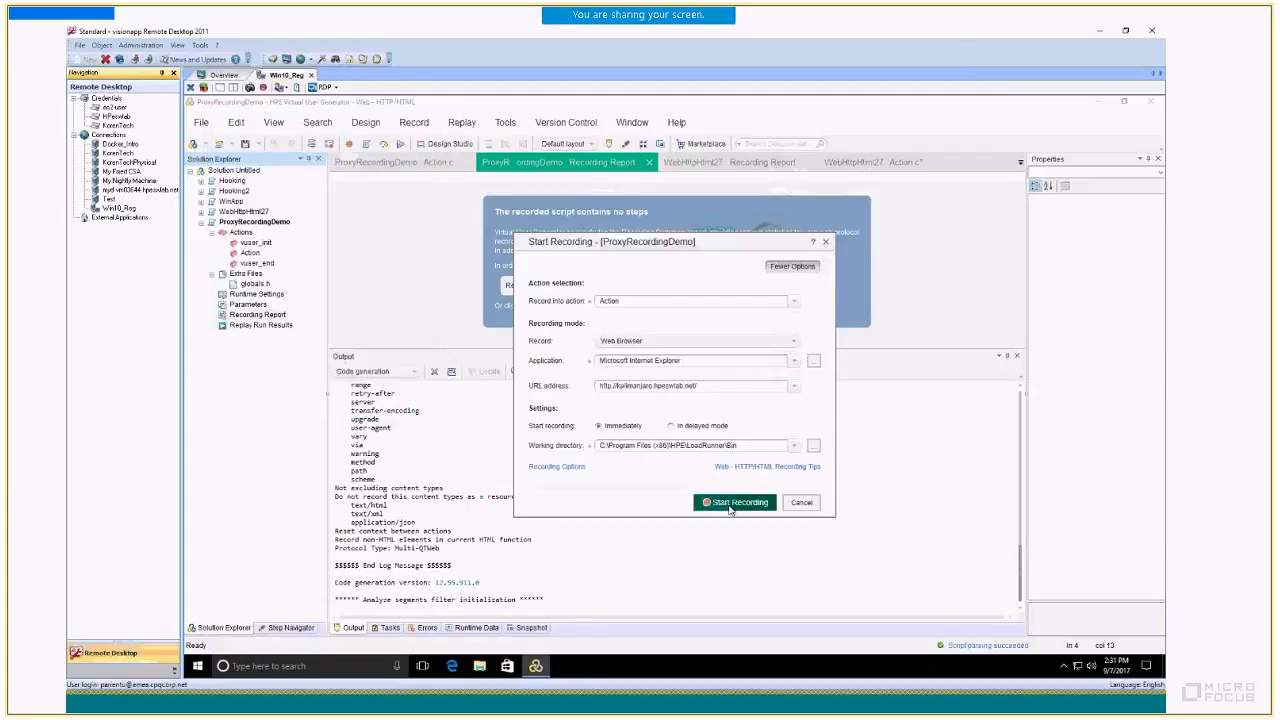
- Start recording and navigate through 'All kind of CGI's' to the Correlation ASP setup page
click(735, 502)
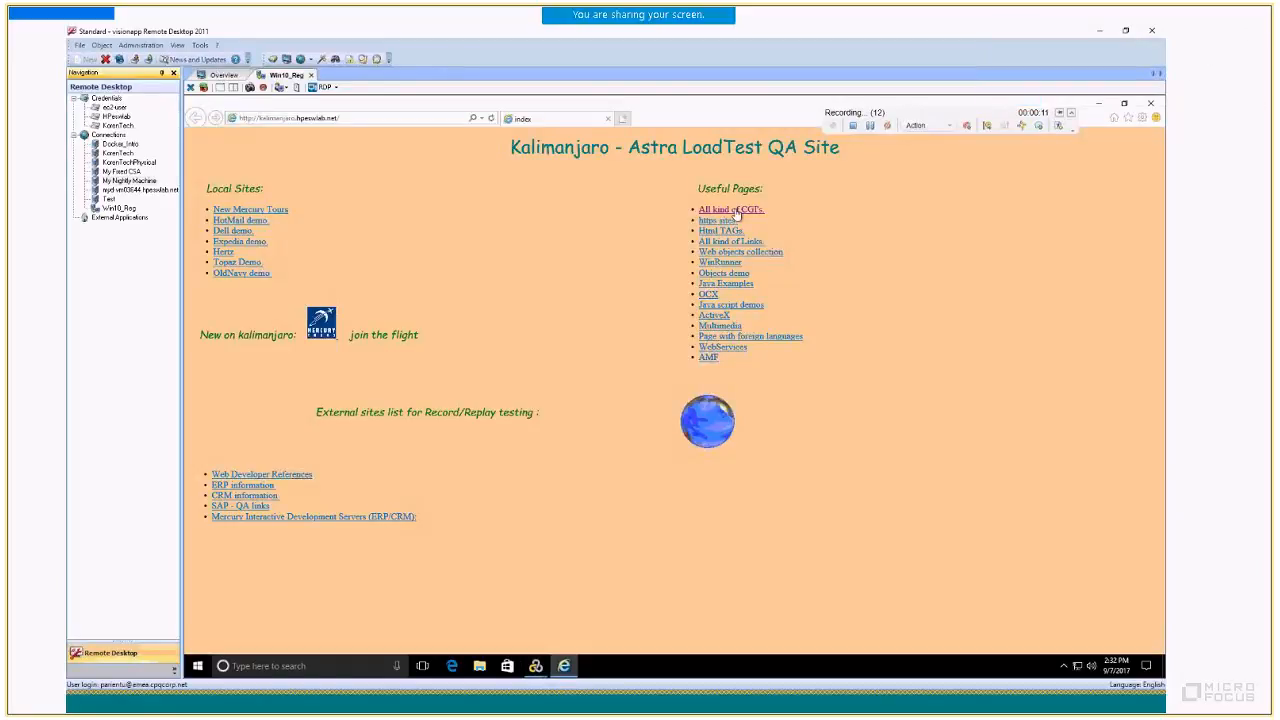
click(730, 209)
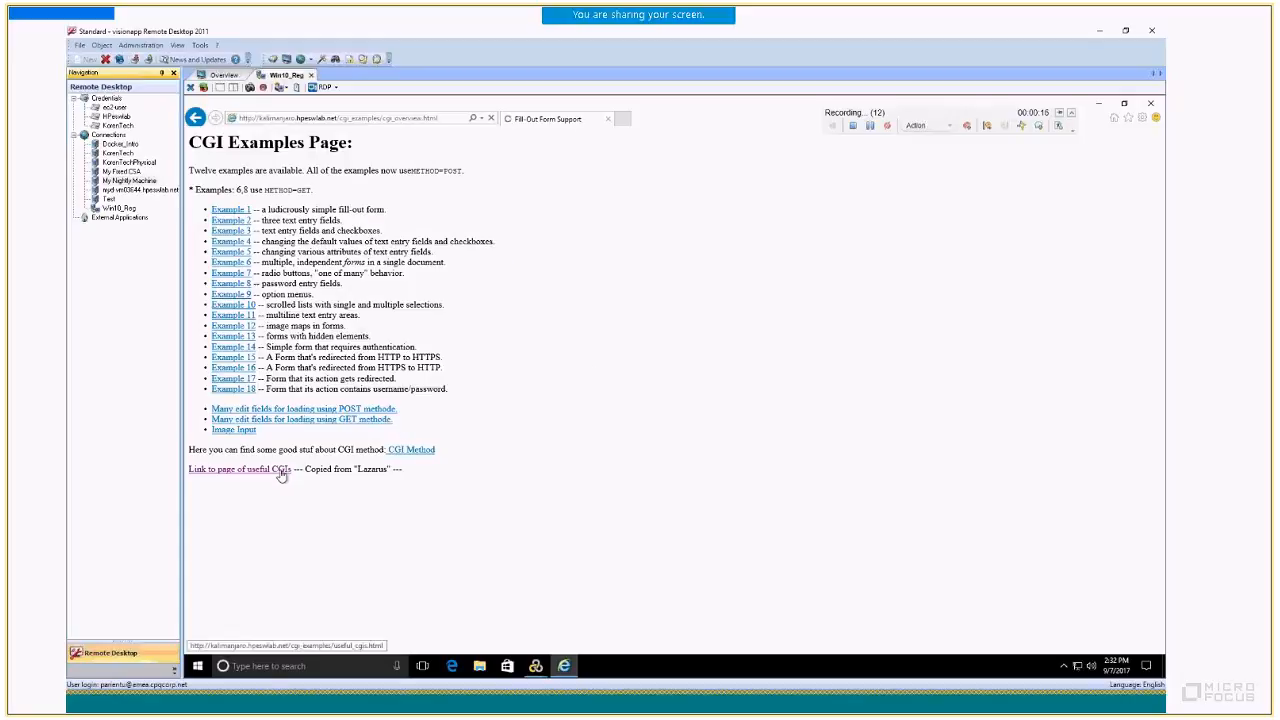
click(266, 470)
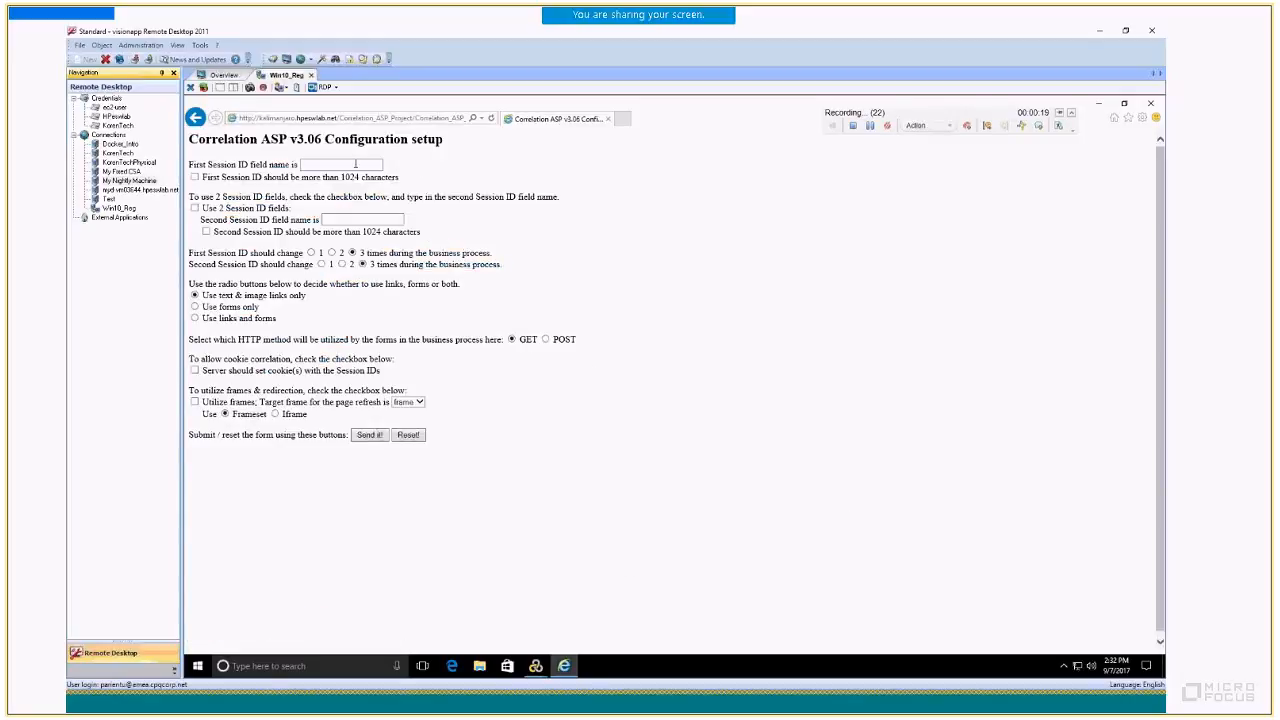
- Enter session IDs Test1 and Test2, submit the form, and continue to step 3
text(Test1)
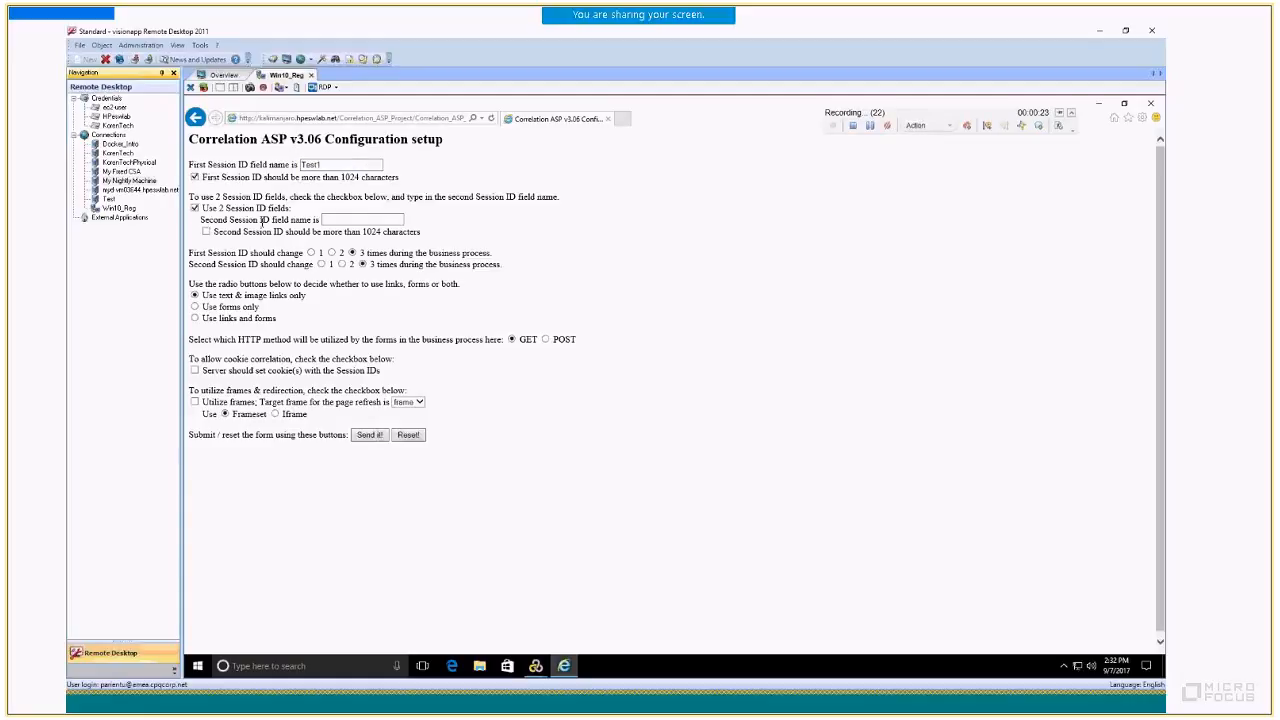
click(204, 231)
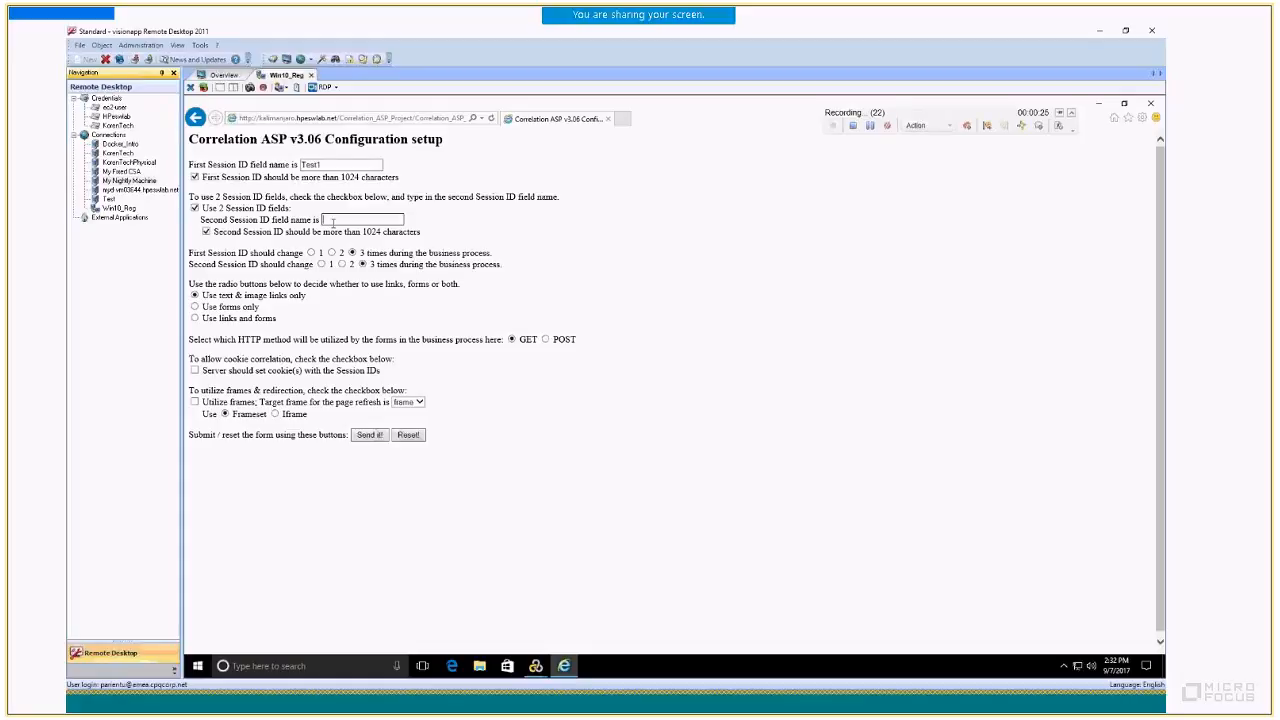
text(Test2)
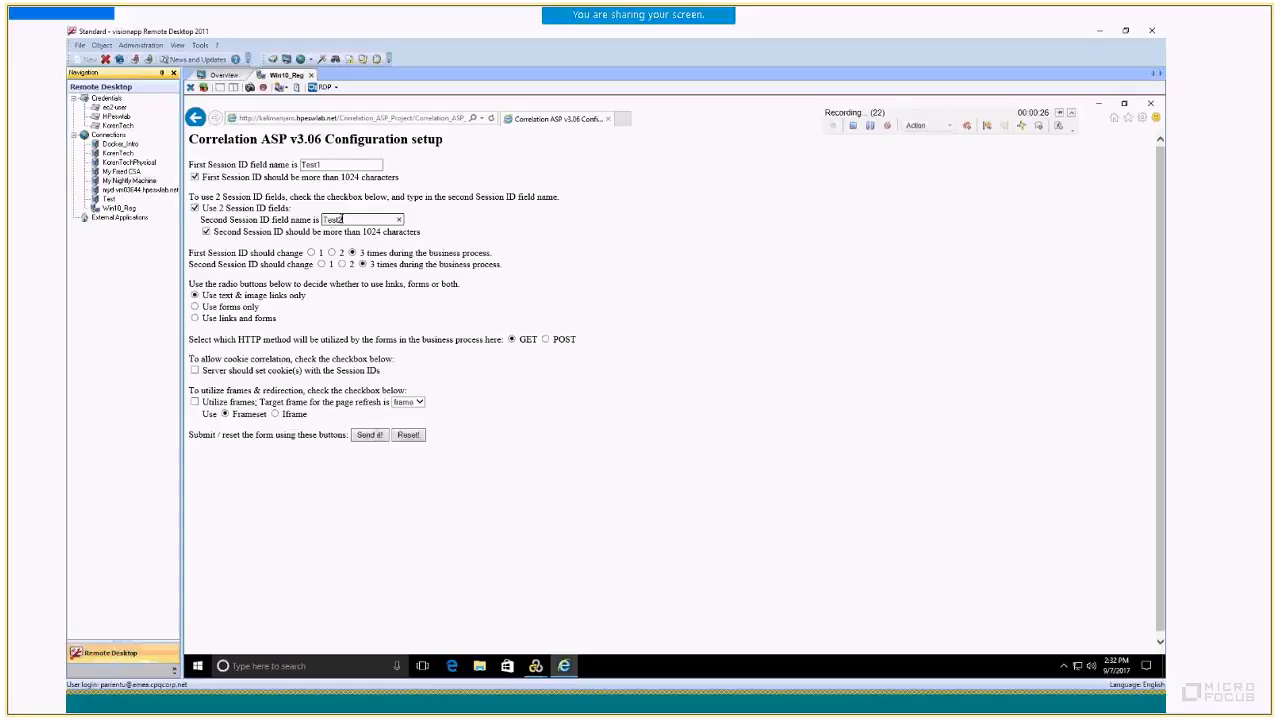
click(369, 434)
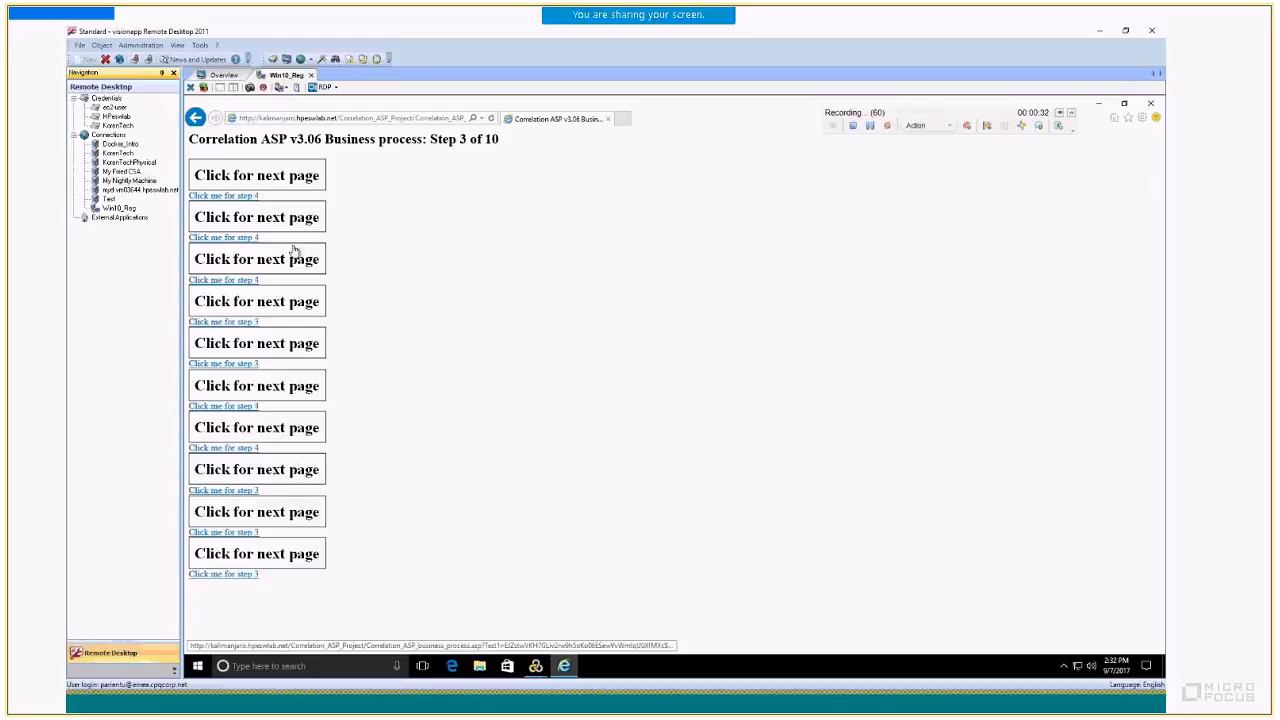
click(256, 258)
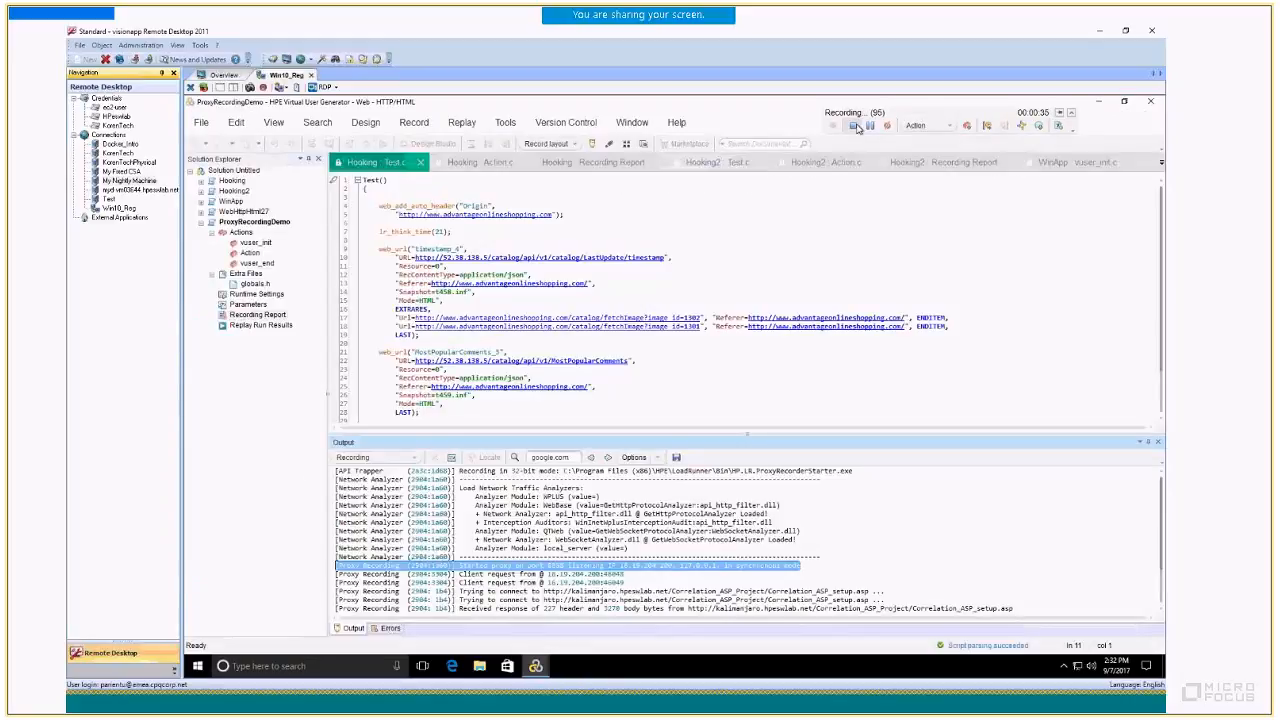
- Stop recording and open the ProxyRecordingDemo Test.c script with its code-generation log
click(853, 125)
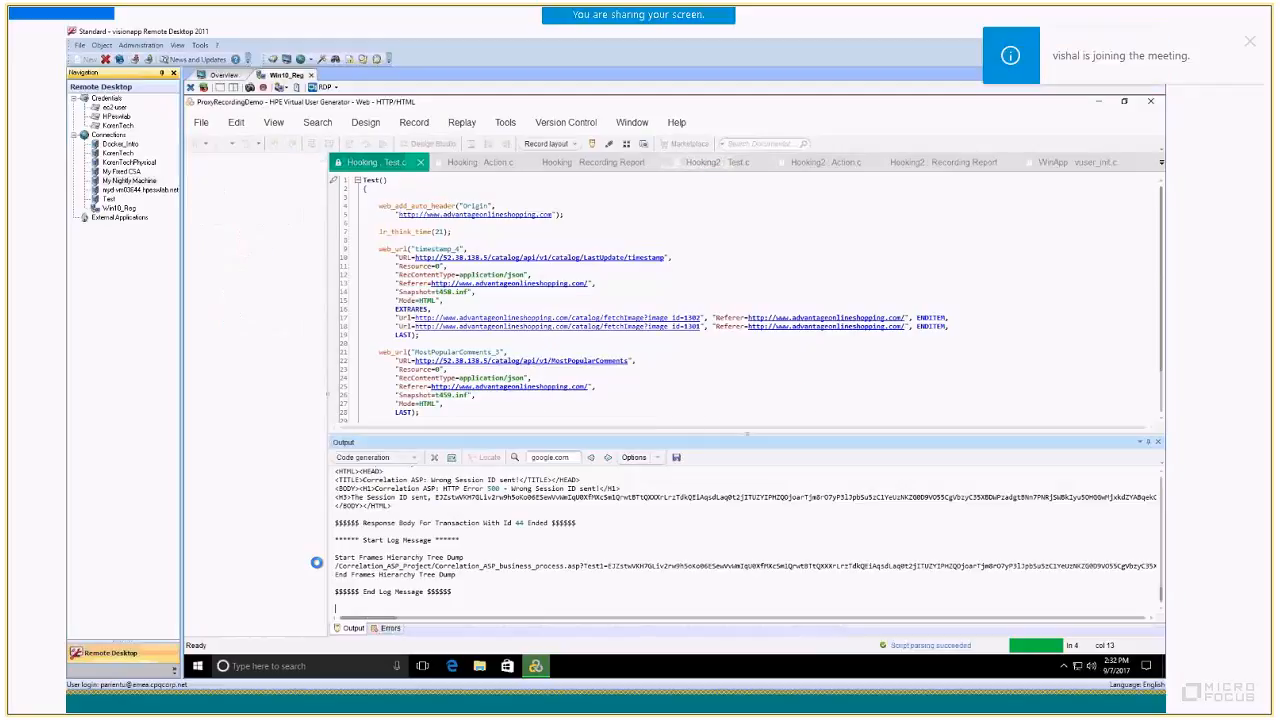
click(258, 315)
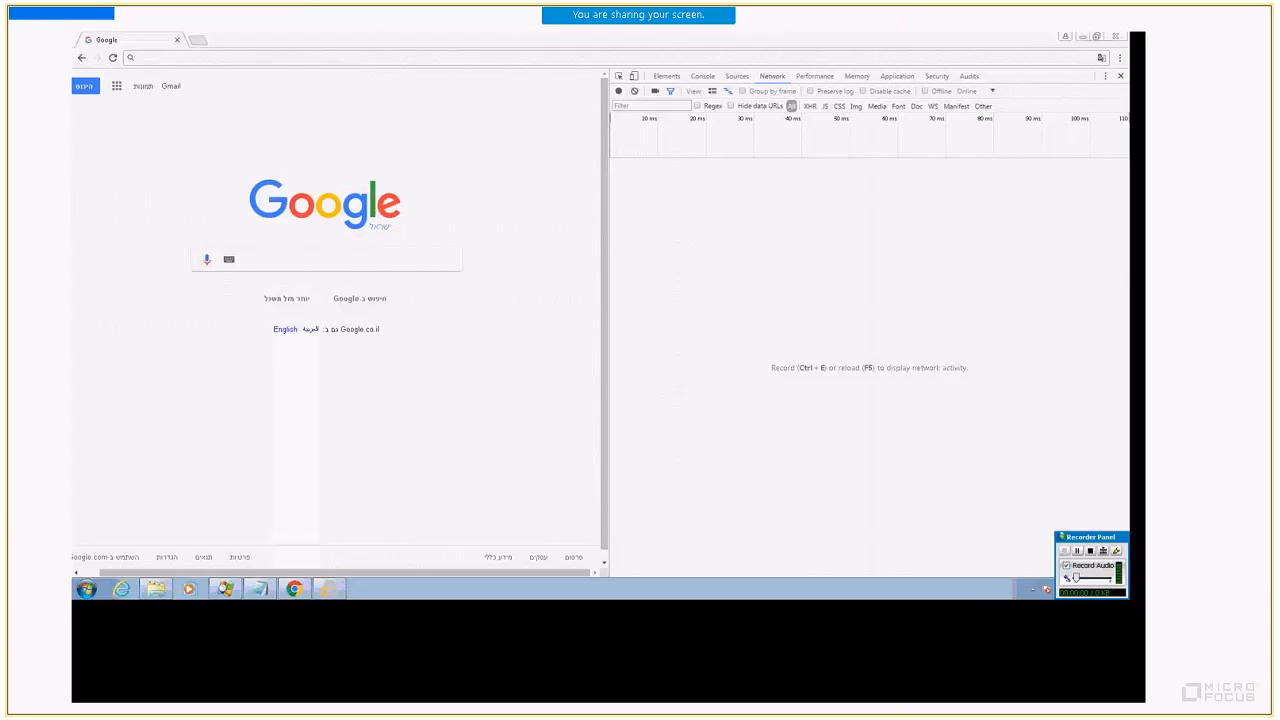
mouse_move(424, 589)
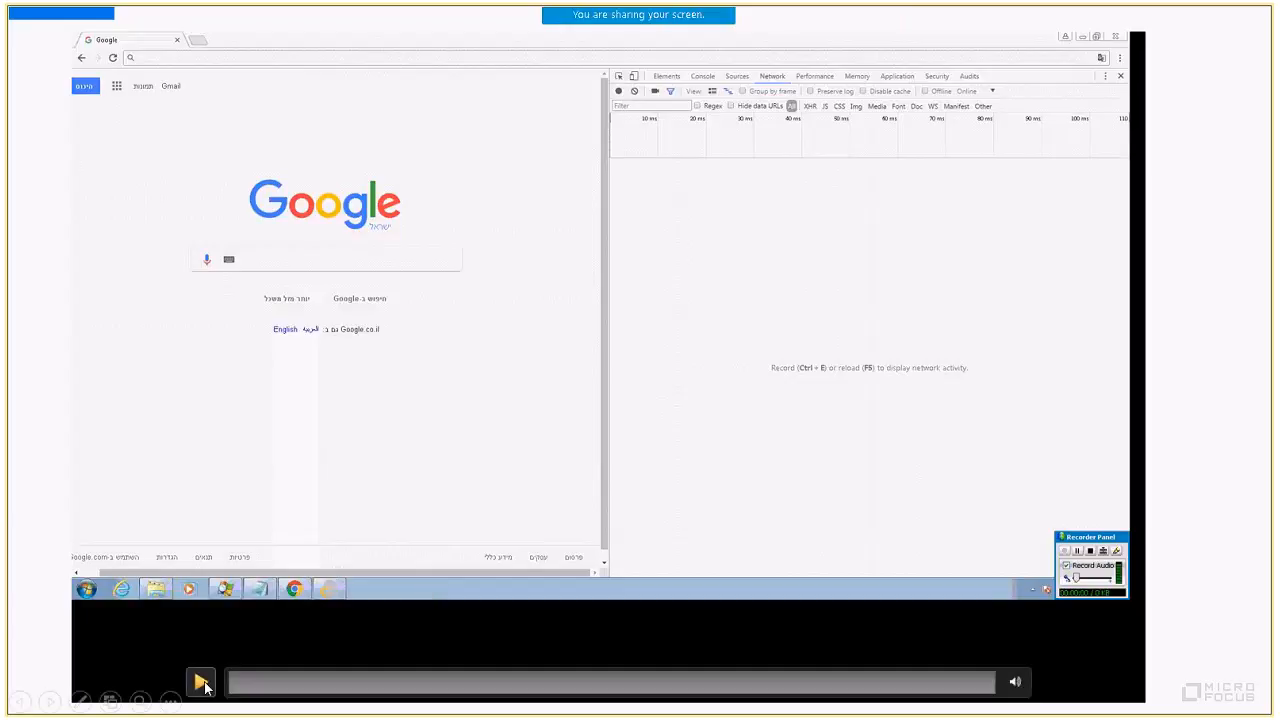
- Play the Chrome capture video, browse Advantage Shopping to Speakers, and bring up the save-as-HAR menu
click(200, 681)
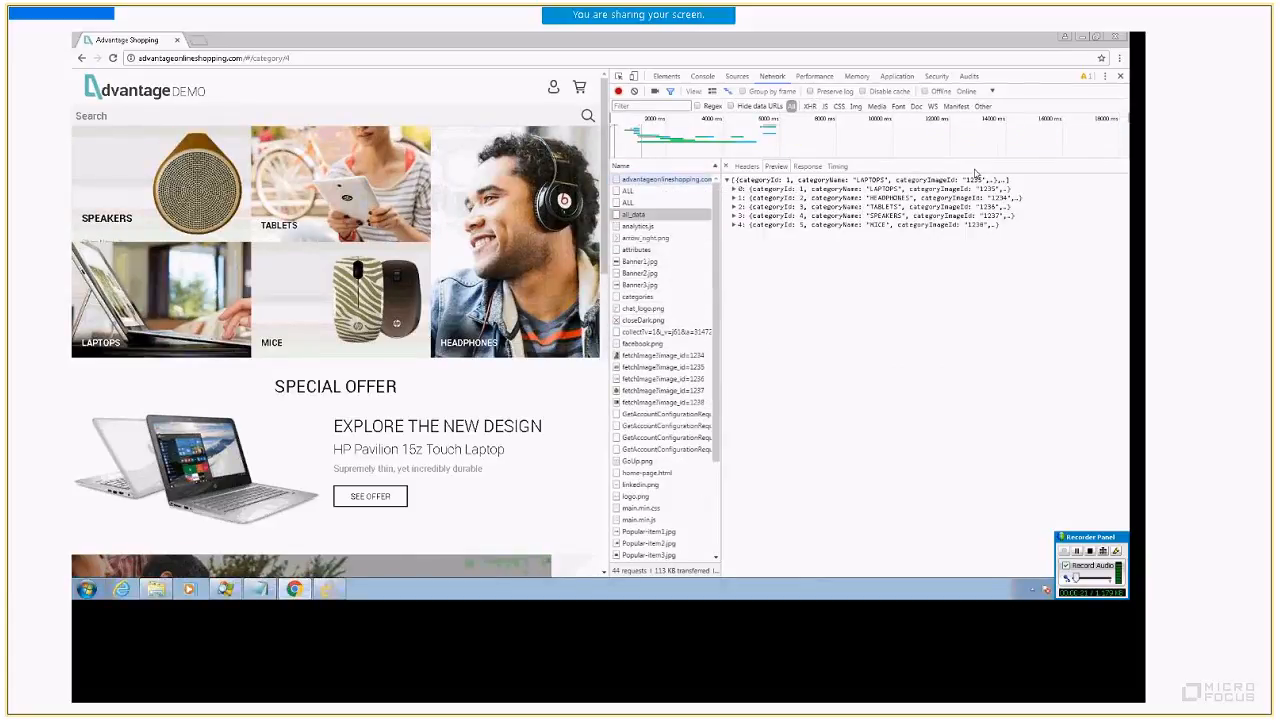
click(106, 218)
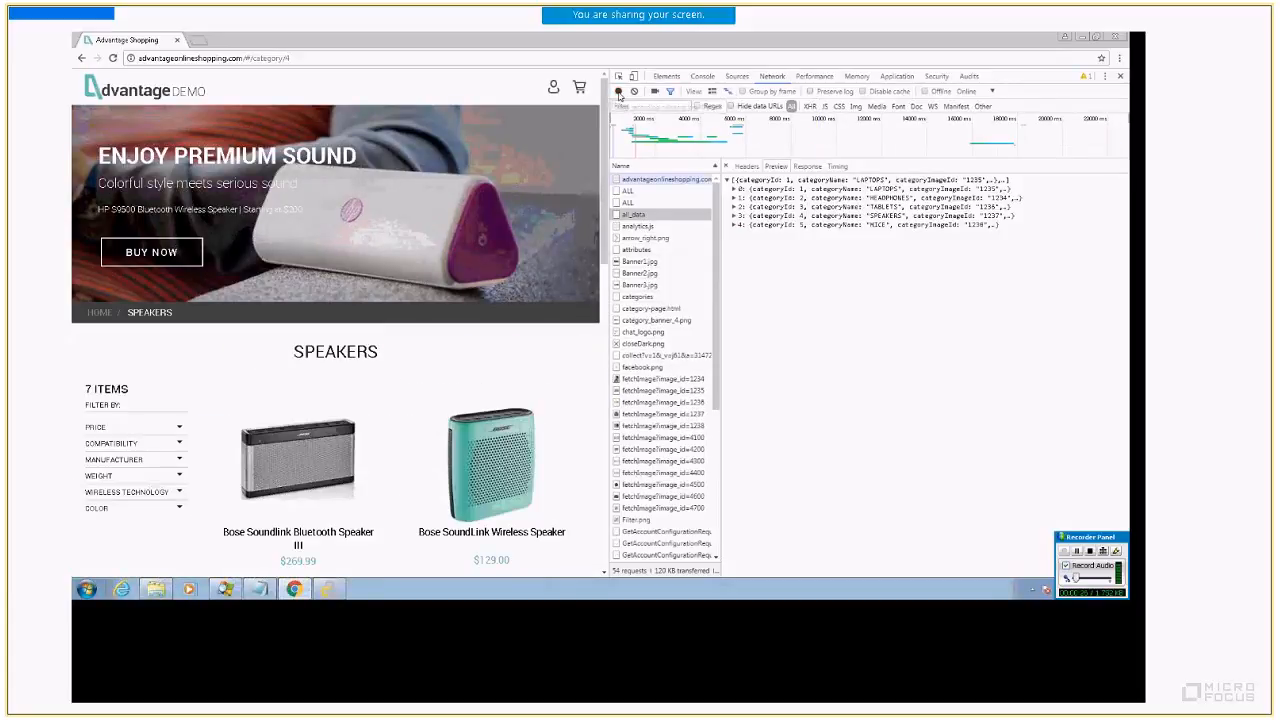
right_click(638, 273)
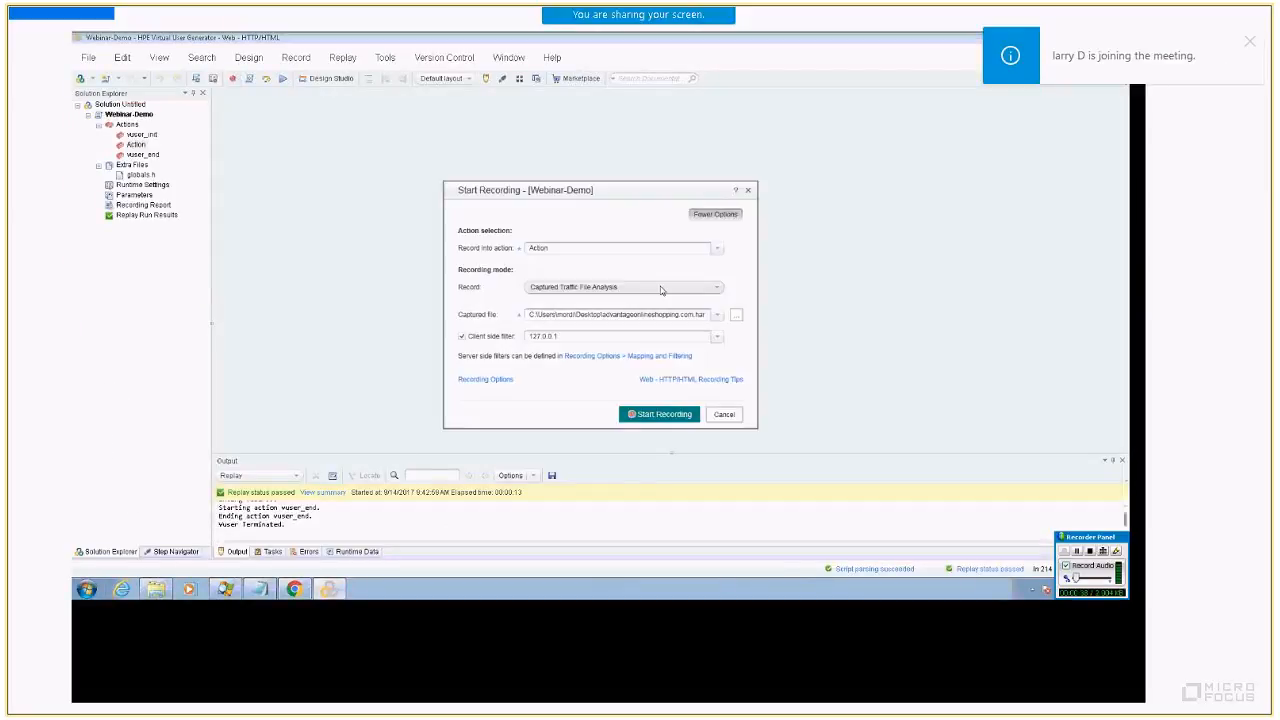
- Select Captured Traffic File Analysis, load advantageonlineshopping.com.har, and generate the script
click(714, 287)
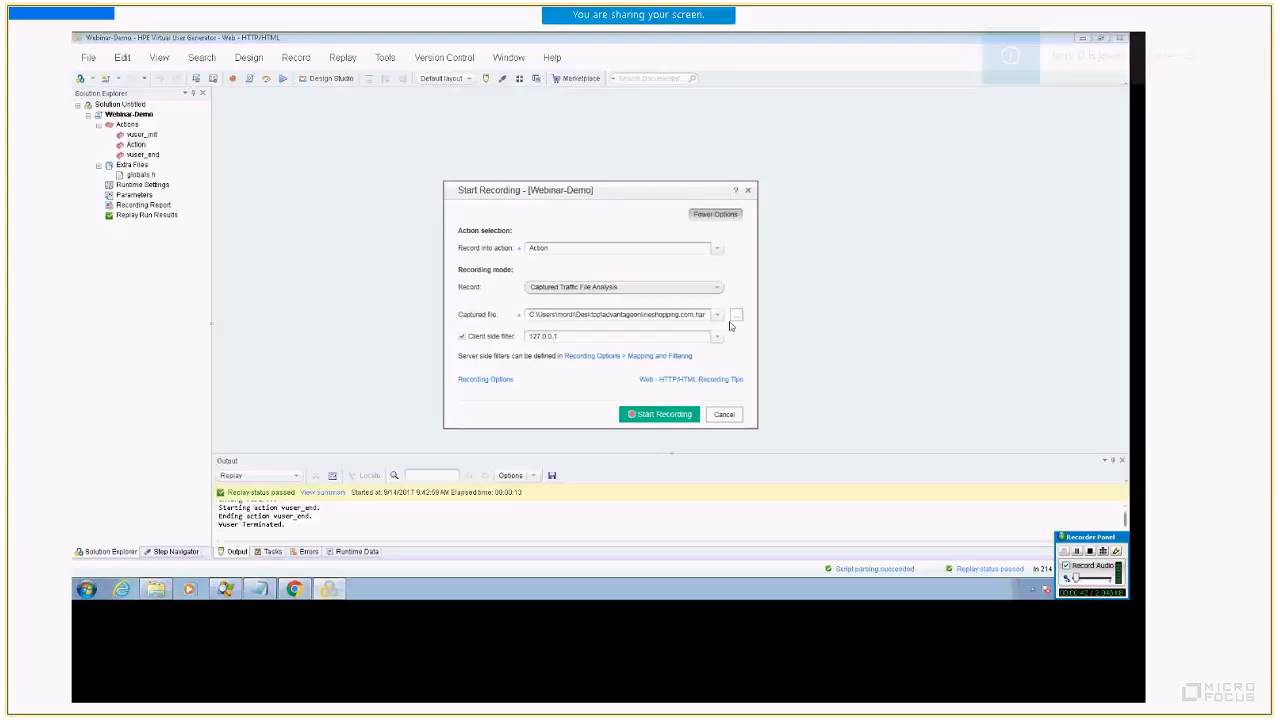
click(736, 314)
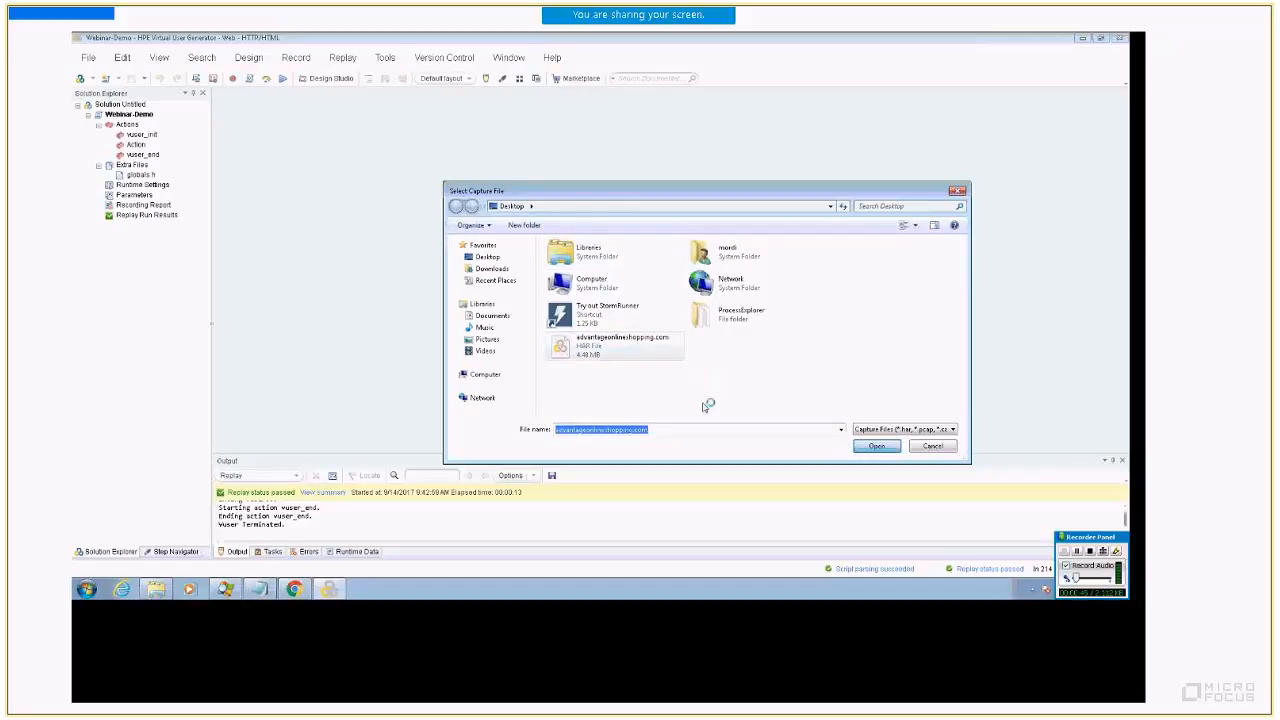
click(876, 445)
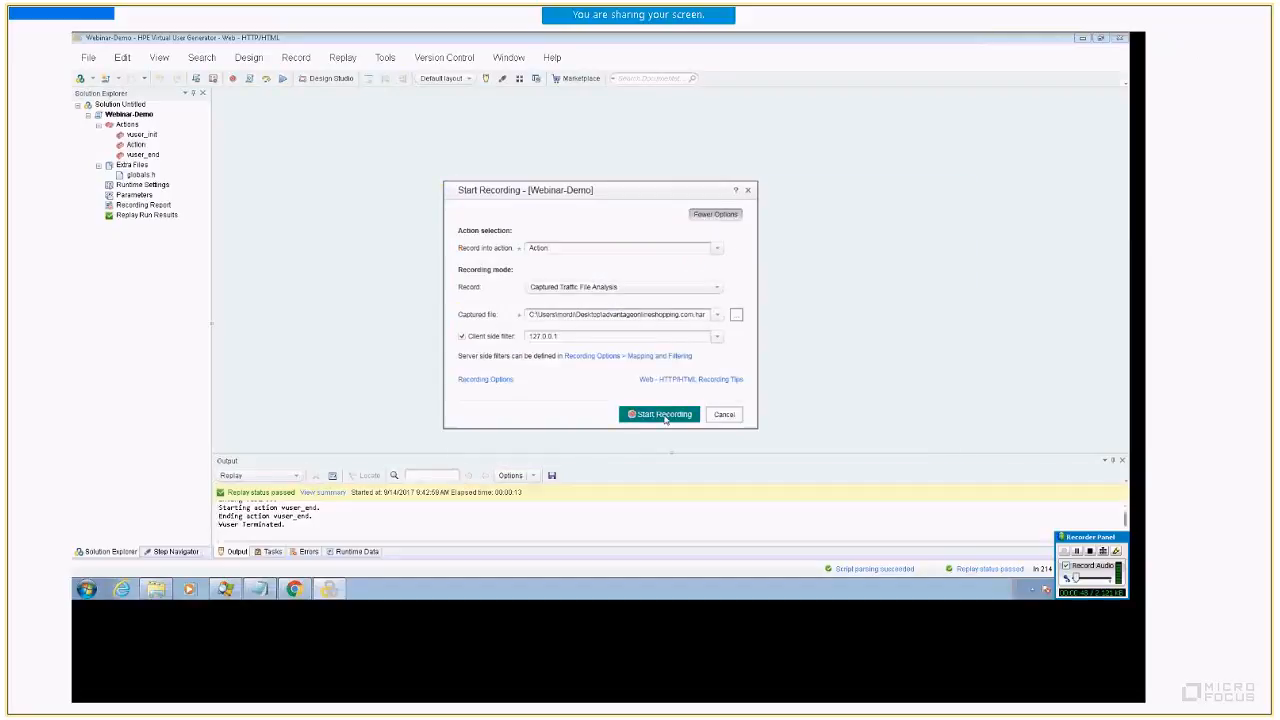
click(658, 414)
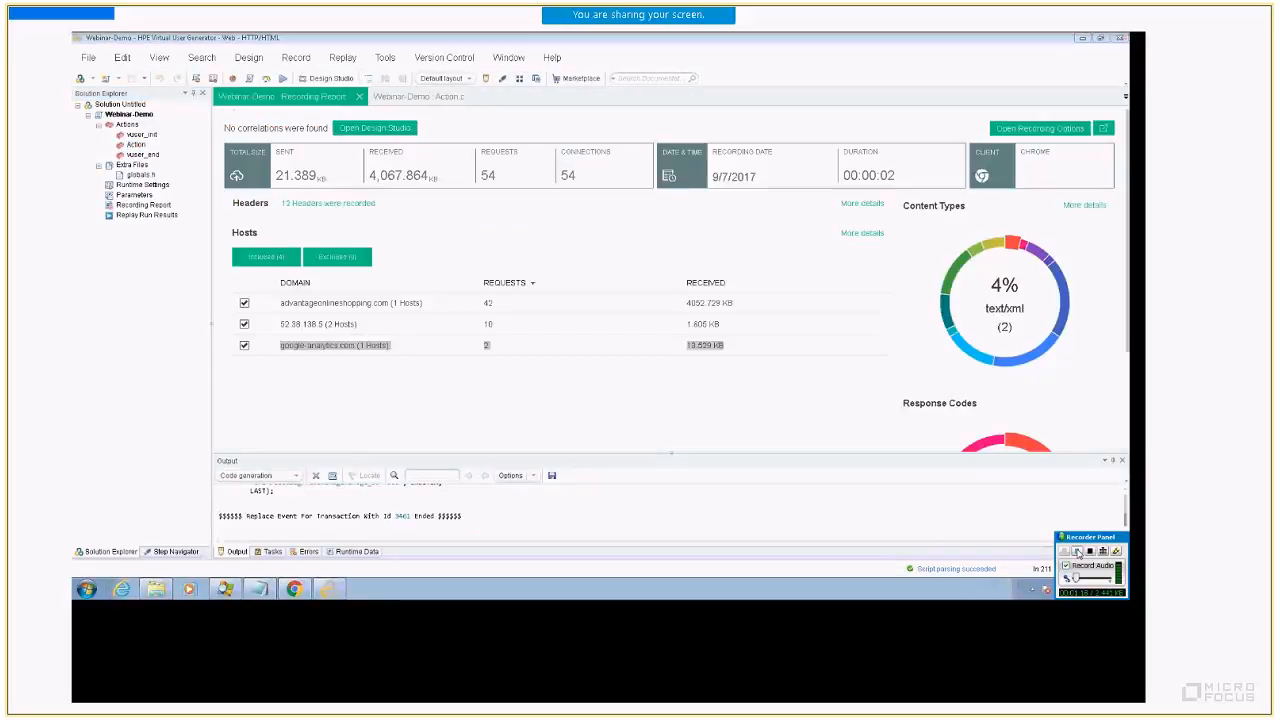
mouse_move(441, 309)
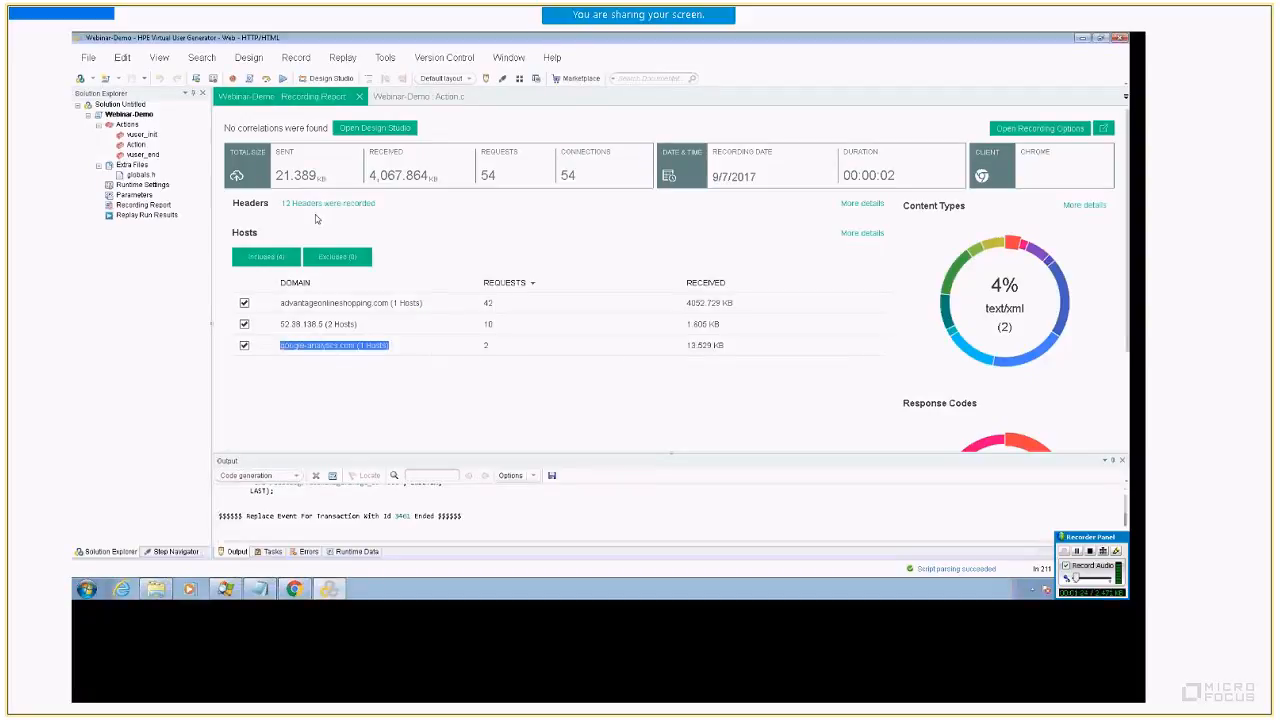
- Show the Webinar-Demo Action.c script with its advantageonlineshopping.com web_url request
click(418, 96)
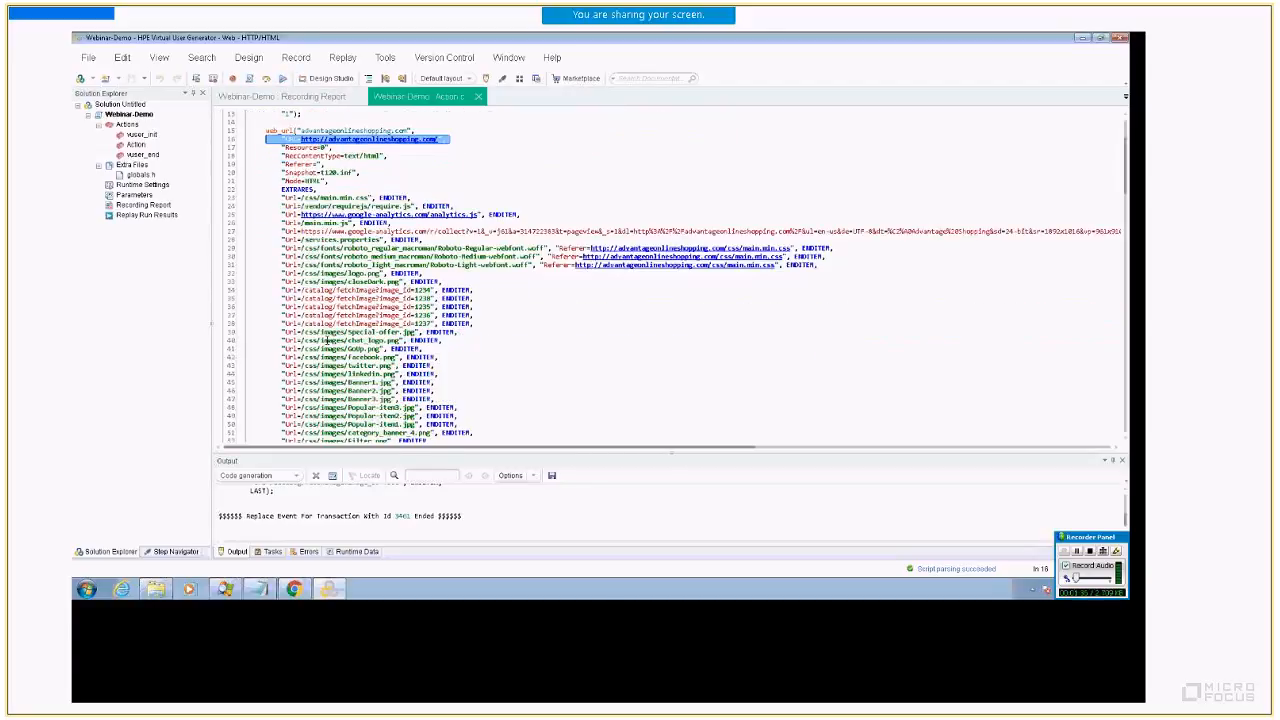
- Switch to the PowerPoint slideshow at slide 30, Best Practices & Troubleshooting
scroll(down, 3)
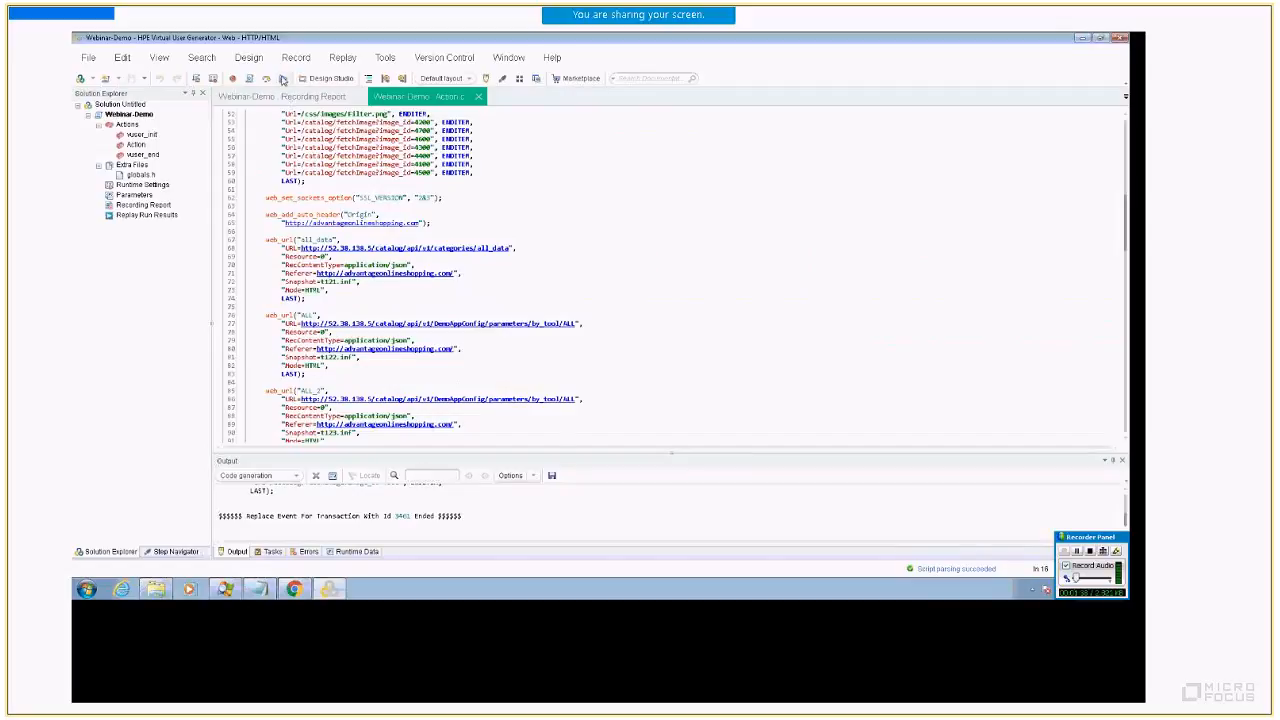
click(284, 78)
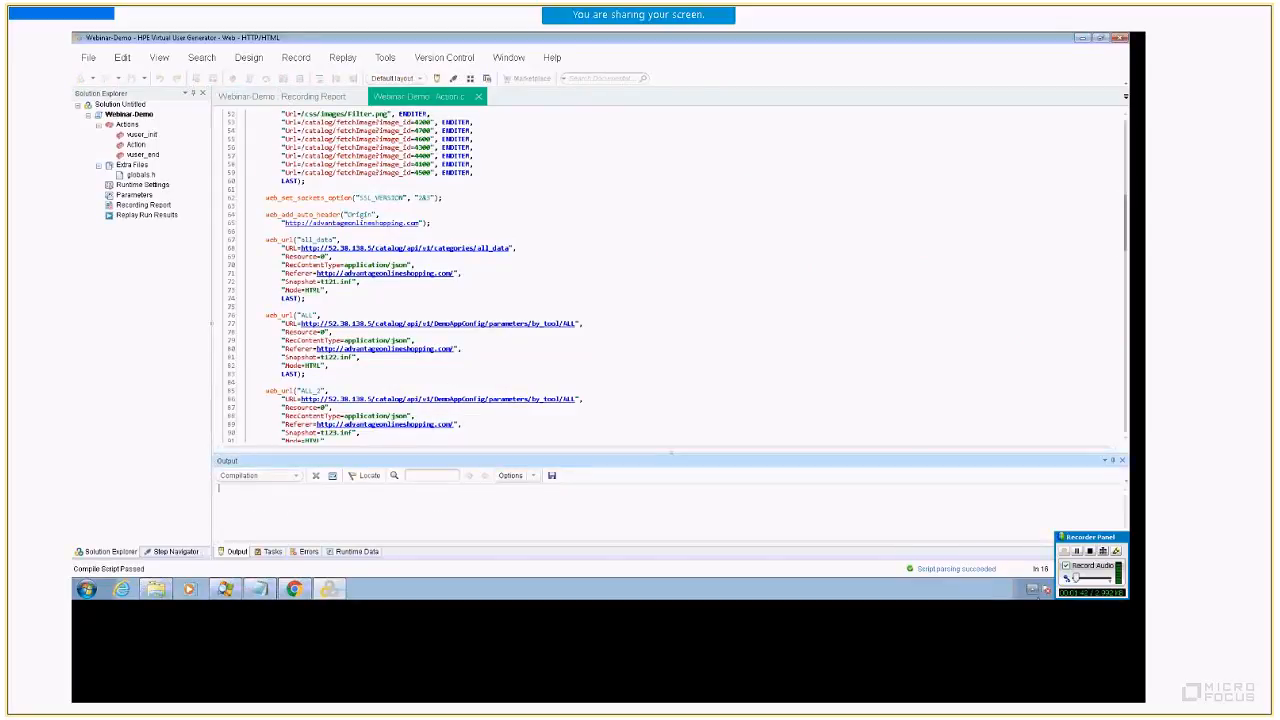
click(189, 588)
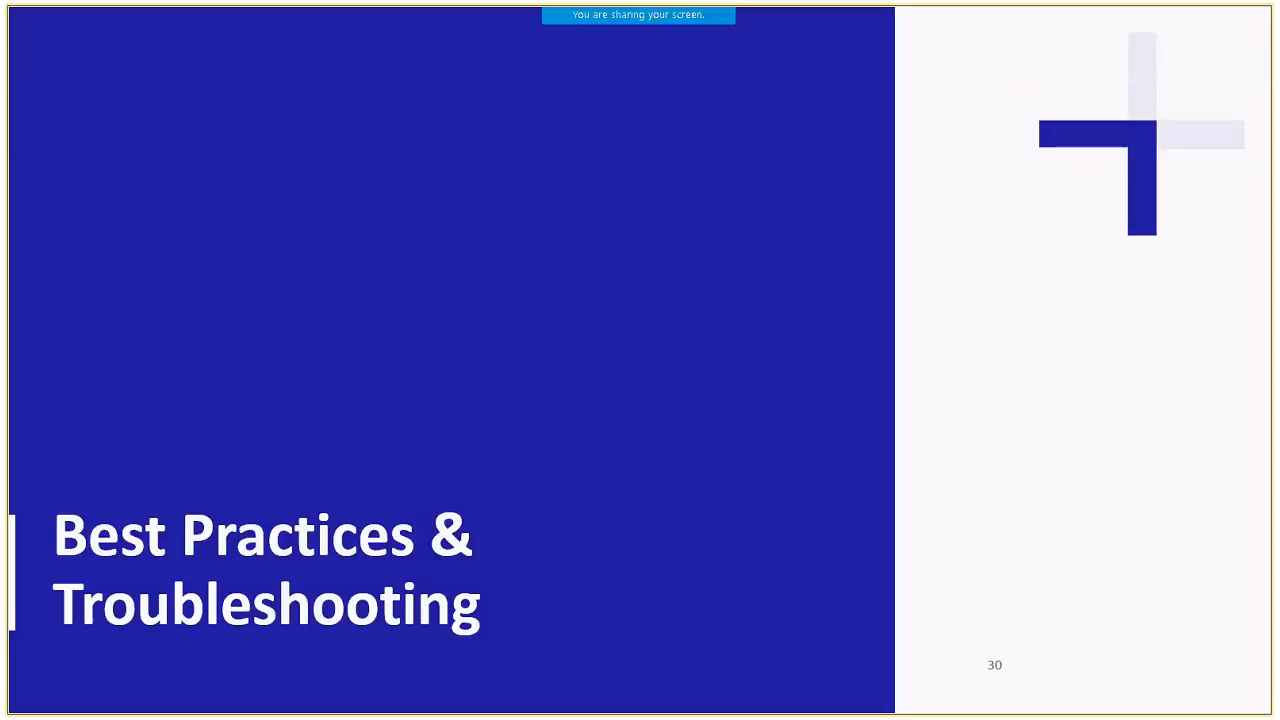
- Advance to slide 31, 'Which recording method to use?', and build its diagram
key(Right)
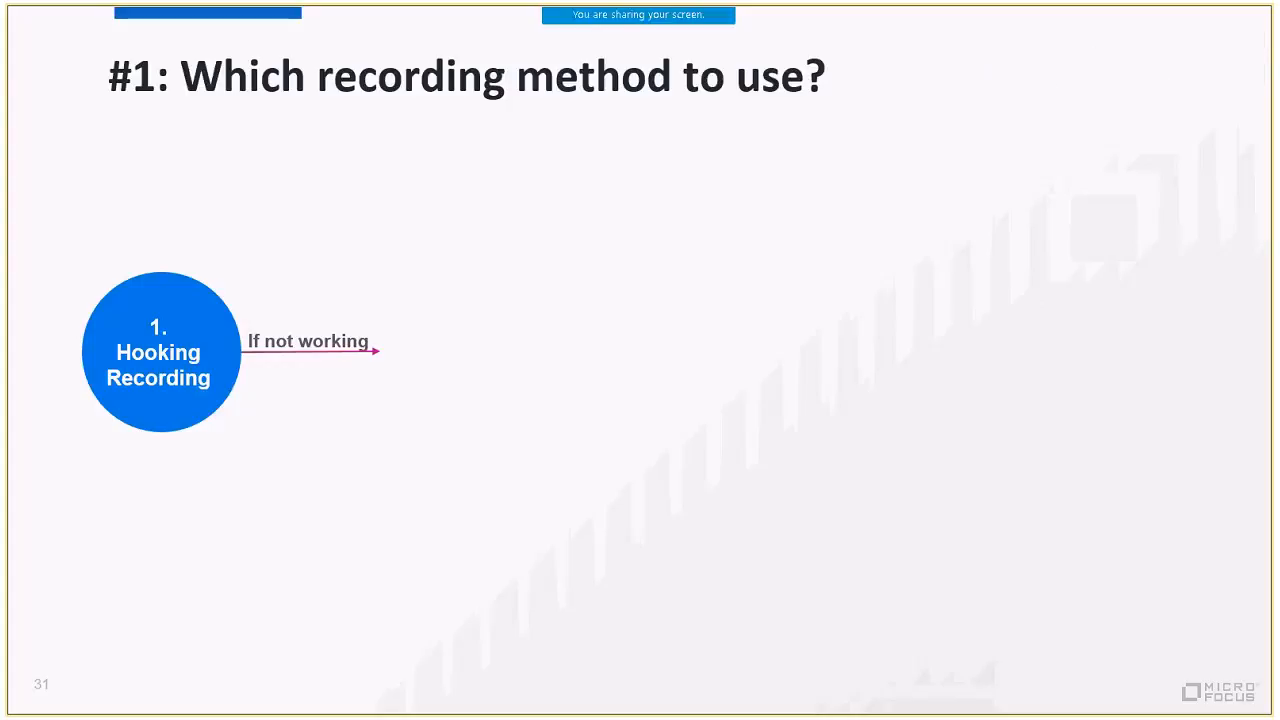
key(right)
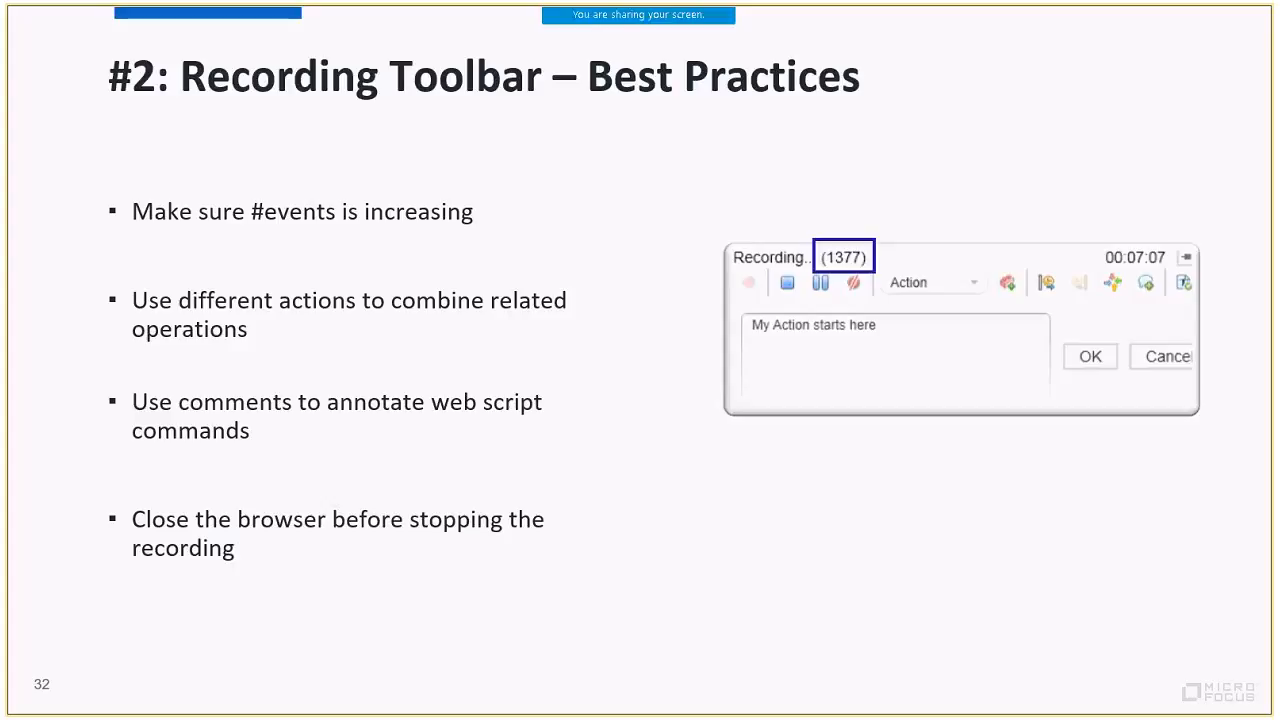
- Advance to slide 33, '#3: Recording Options: Port Mapping'
key(right)
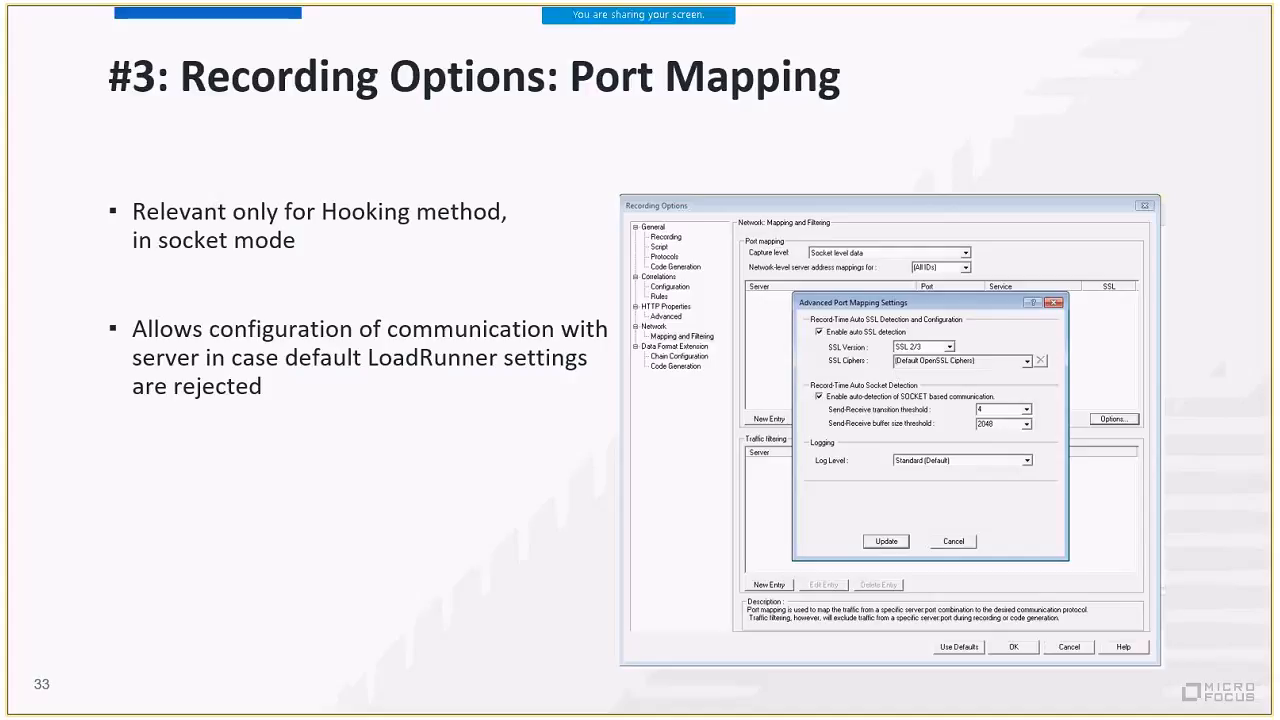
- Advance to slide 34, '#4: Recording Log', with RecordingLog.txt event examples
key(right)
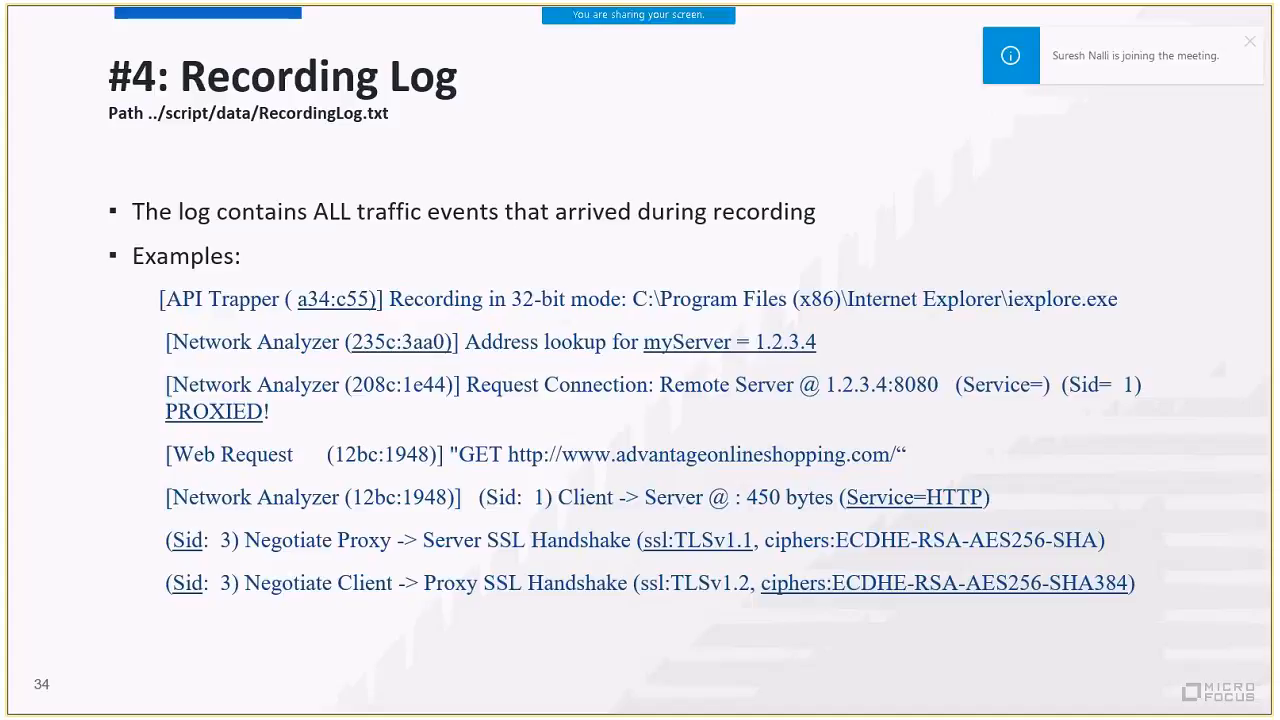
- Advance to slide 35, 'Recording Log – Cont.', showing connection and SSL failures
key(Right)
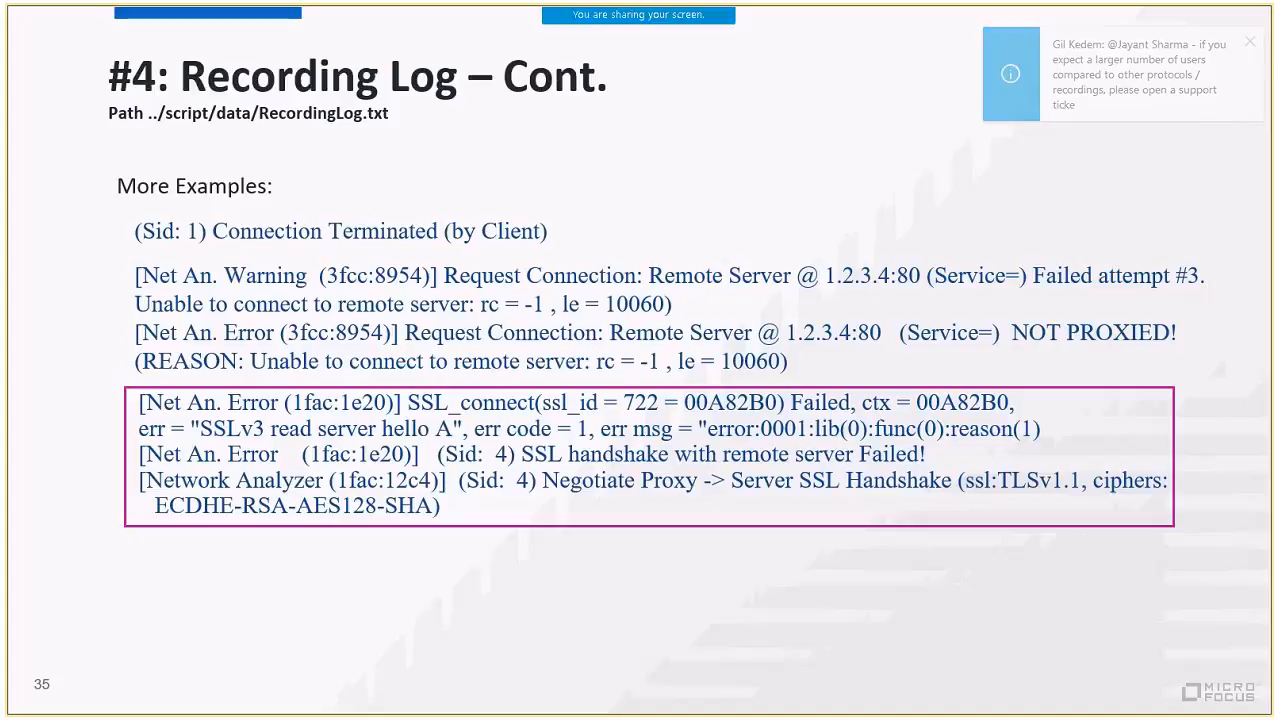
click(1249, 41)
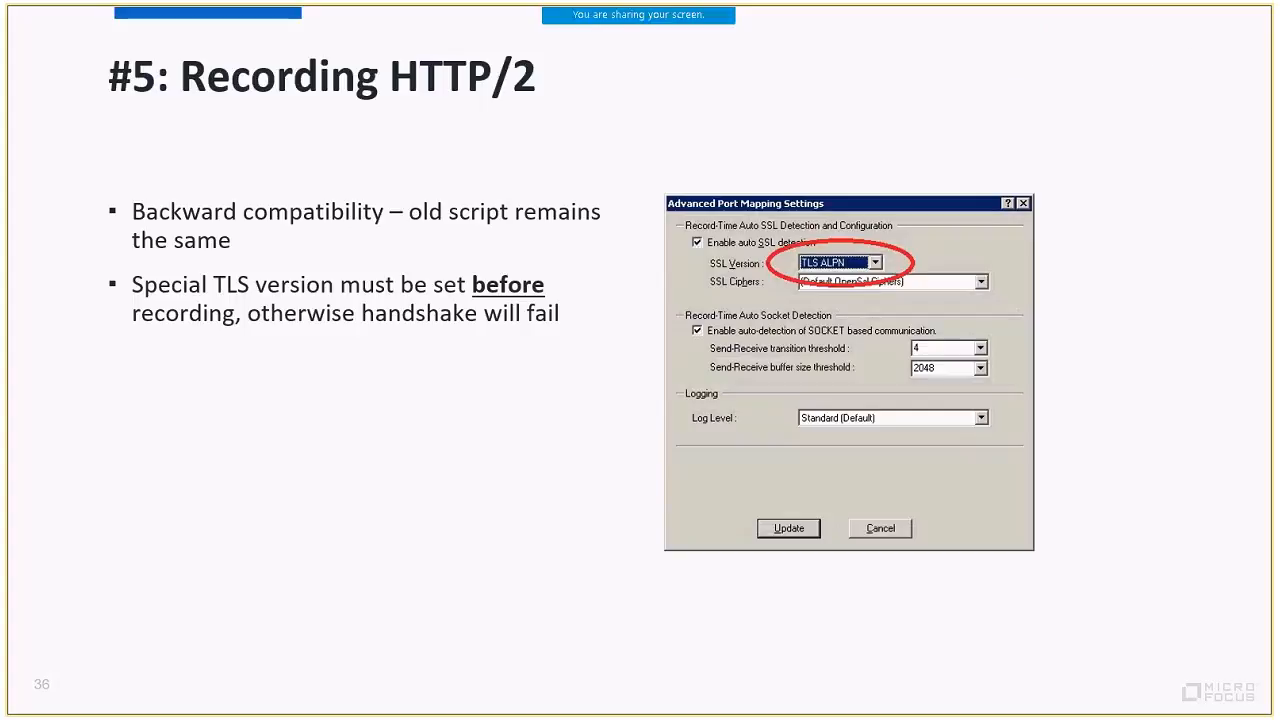
- Advance to slide 37, '#6: Recording Options: Script', on protected applications
key(right)
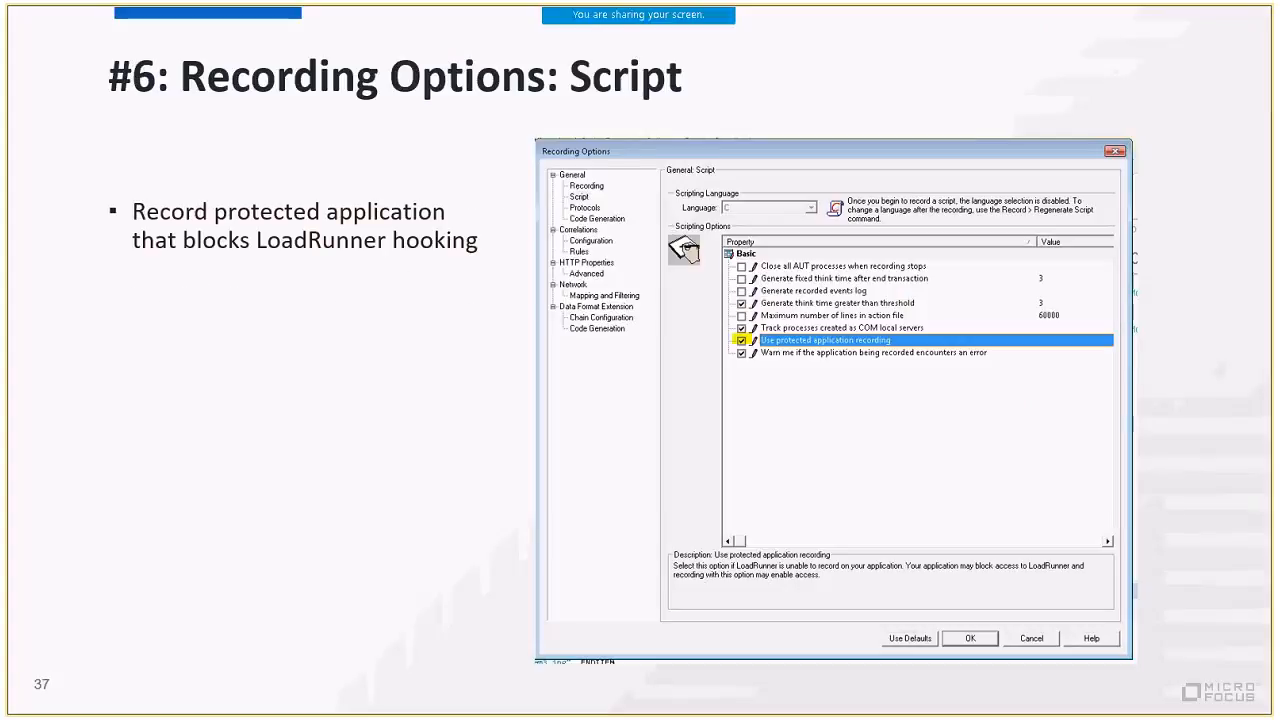